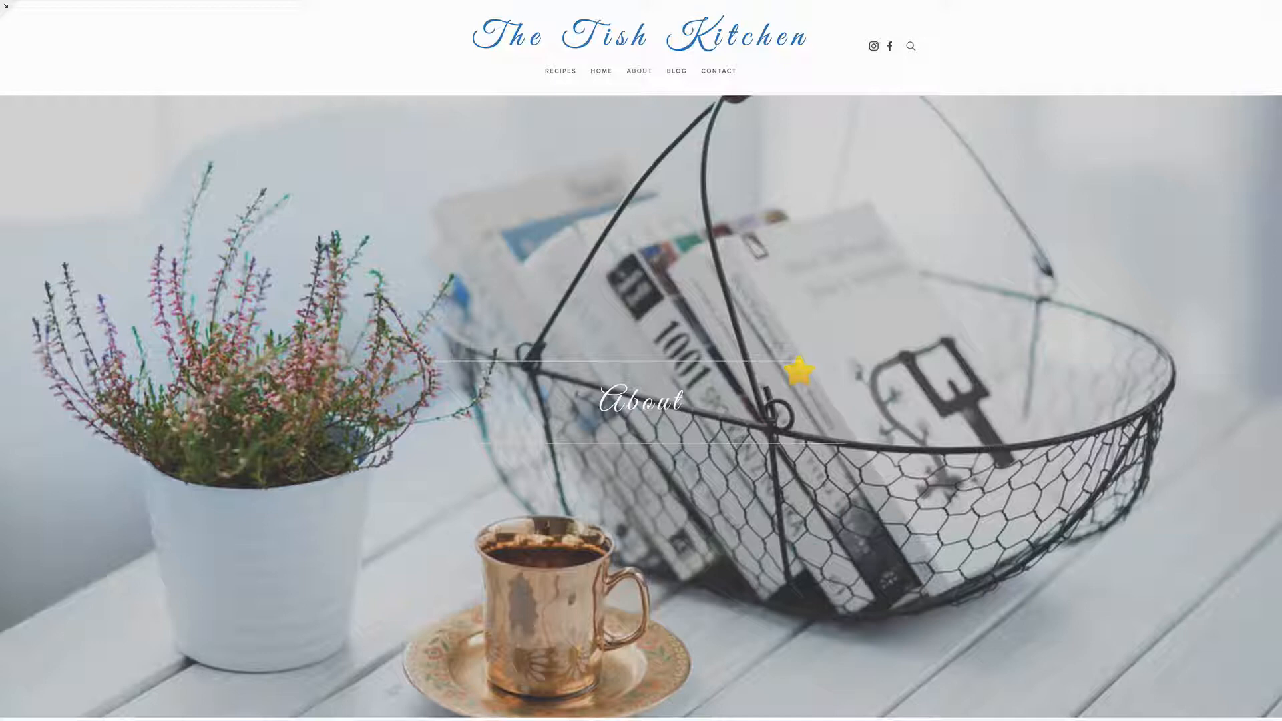
# Upload the teal flower icon PNG from Tish Logo Maybes into the image block under the intro text.
pyautogui.scroll(-3)
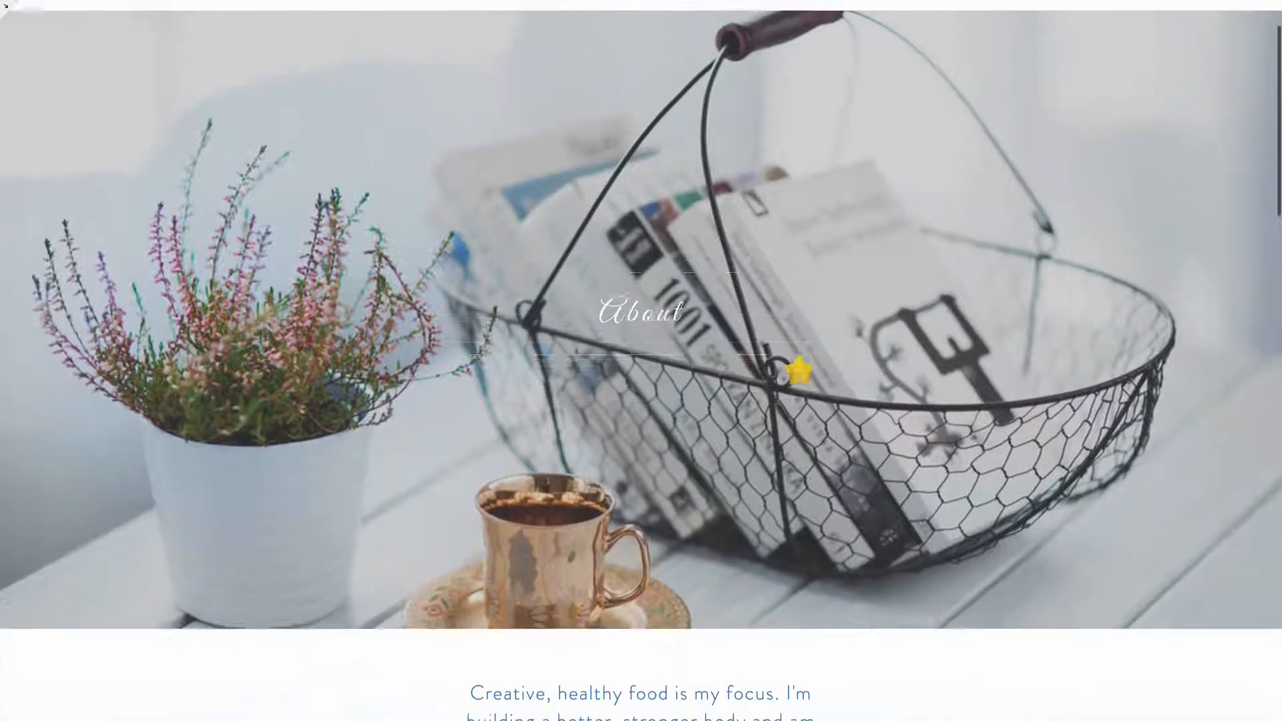
pyautogui.scroll(-3)
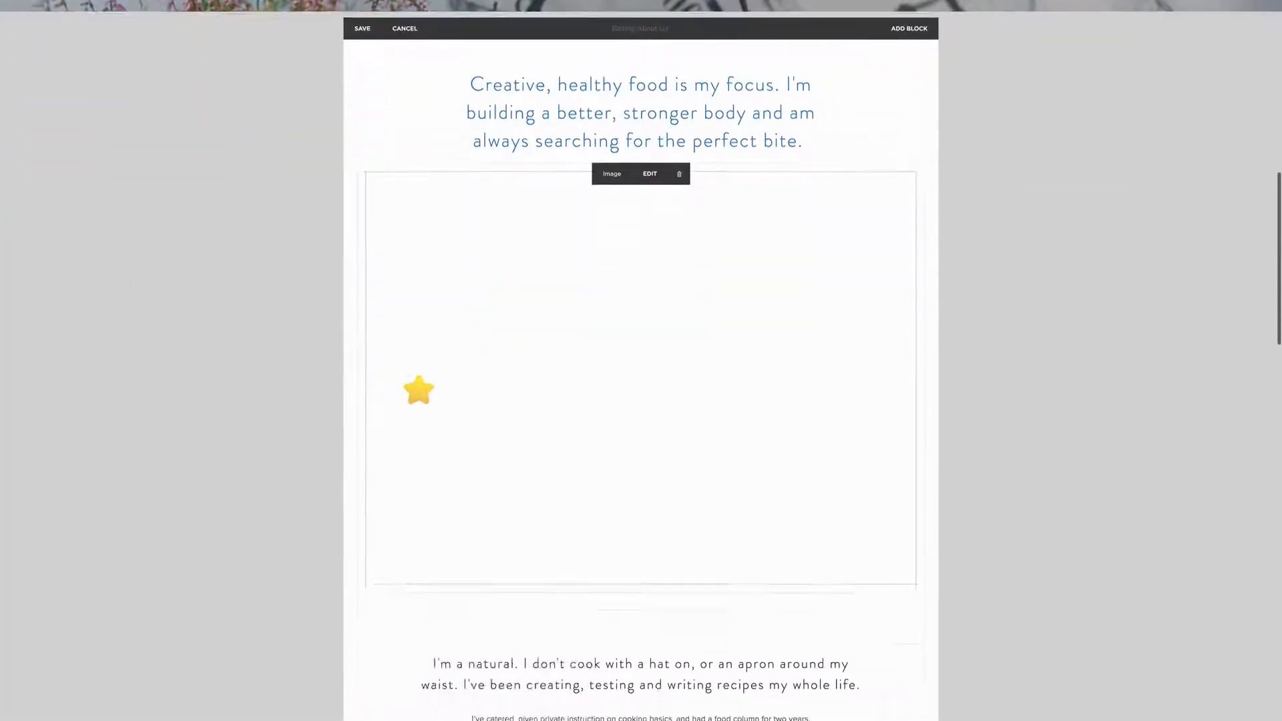
pyautogui.scroll(-3)
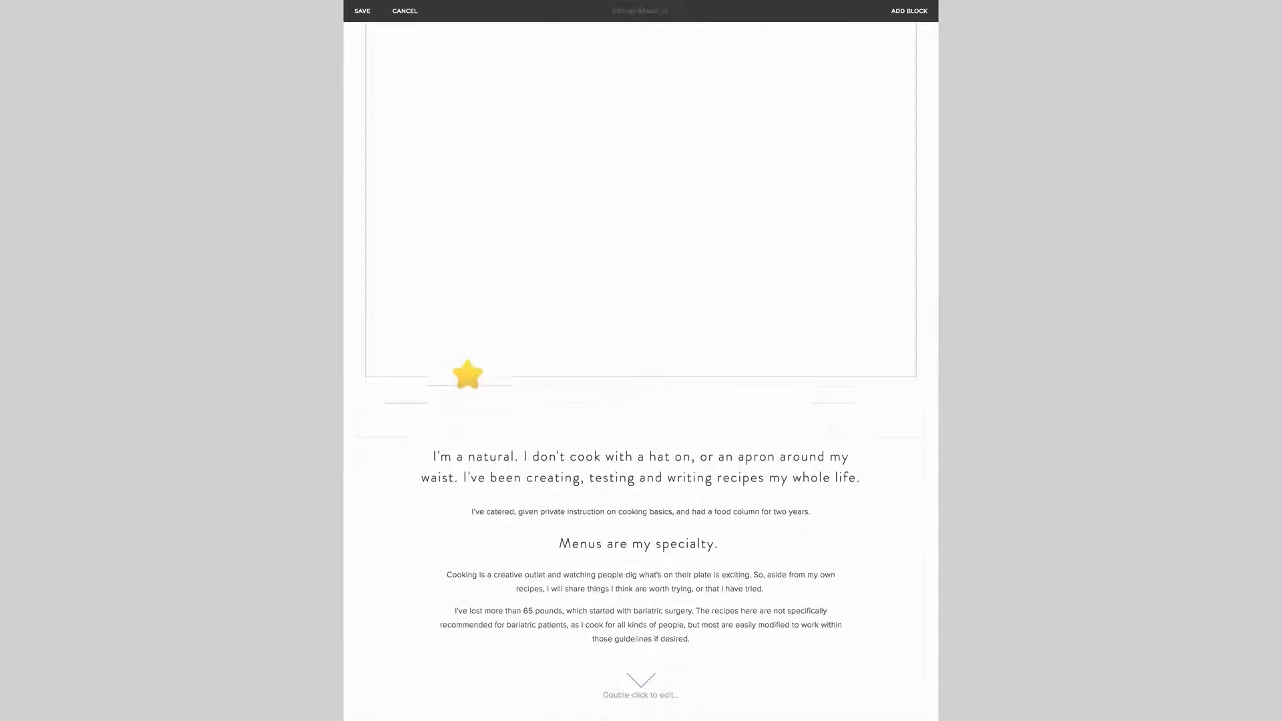
pyautogui.scroll(3)
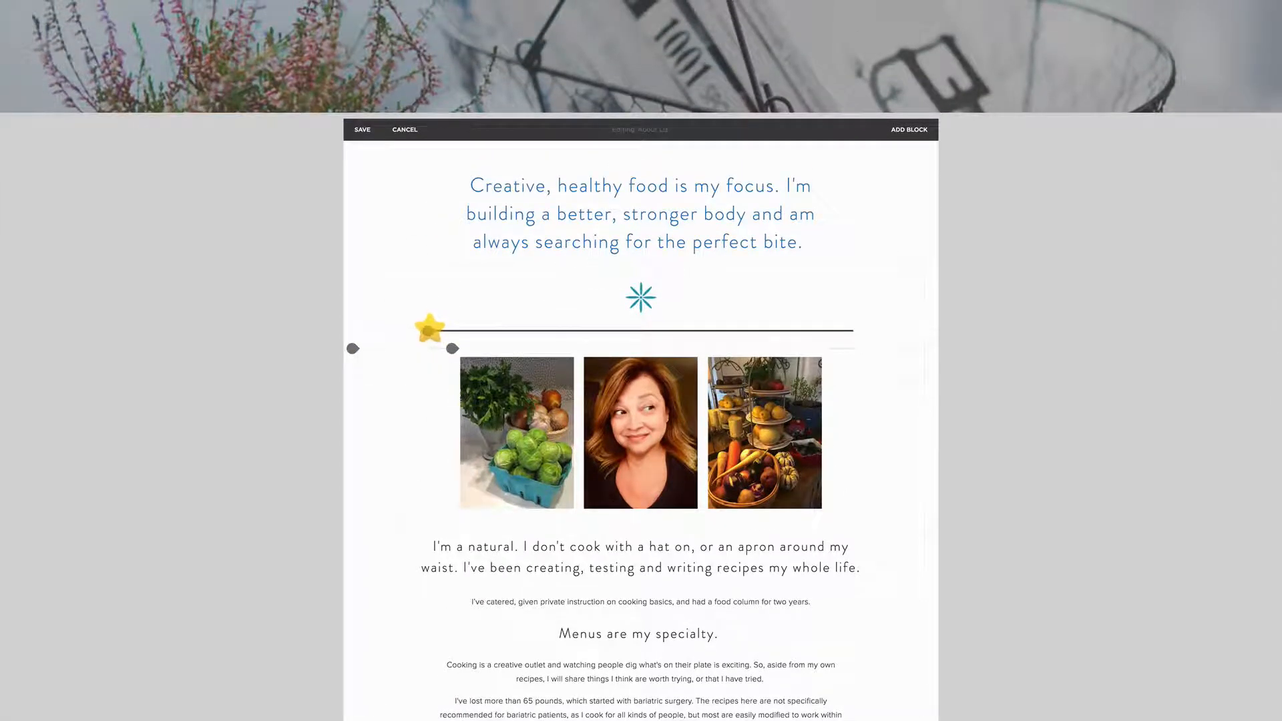
pyautogui.click(640, 432)
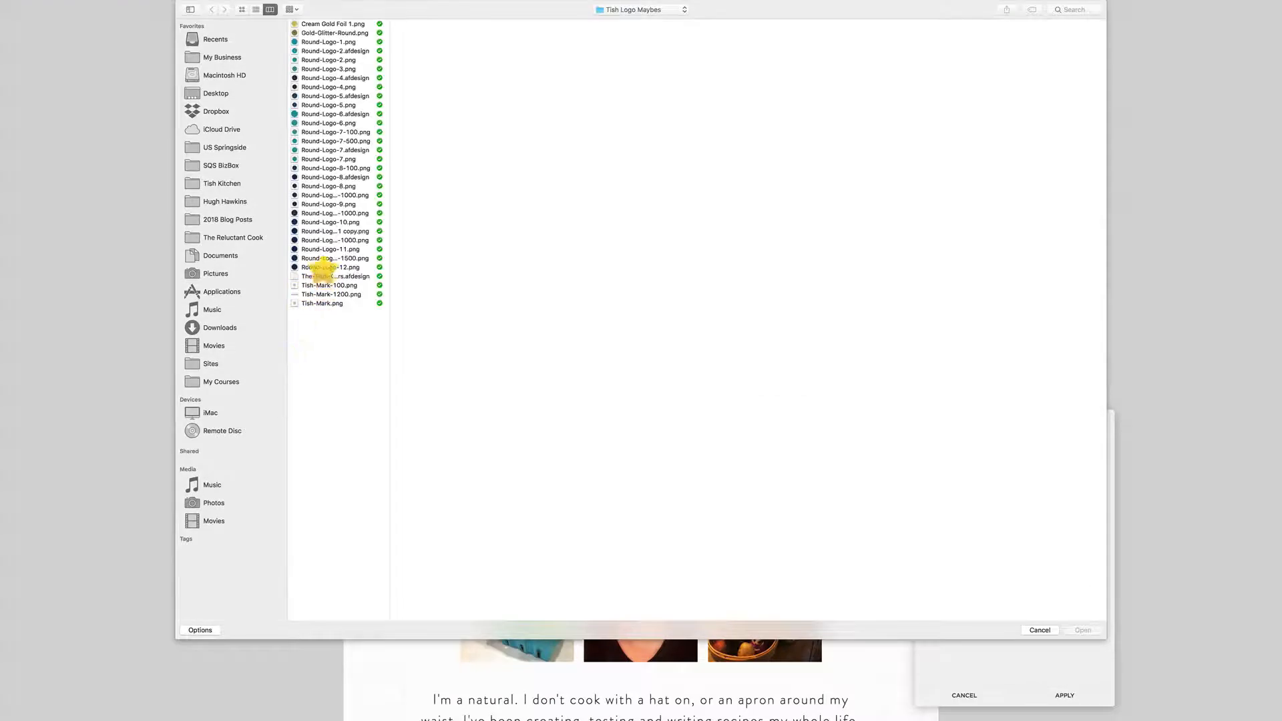
pyautogui.click(1039, 629)
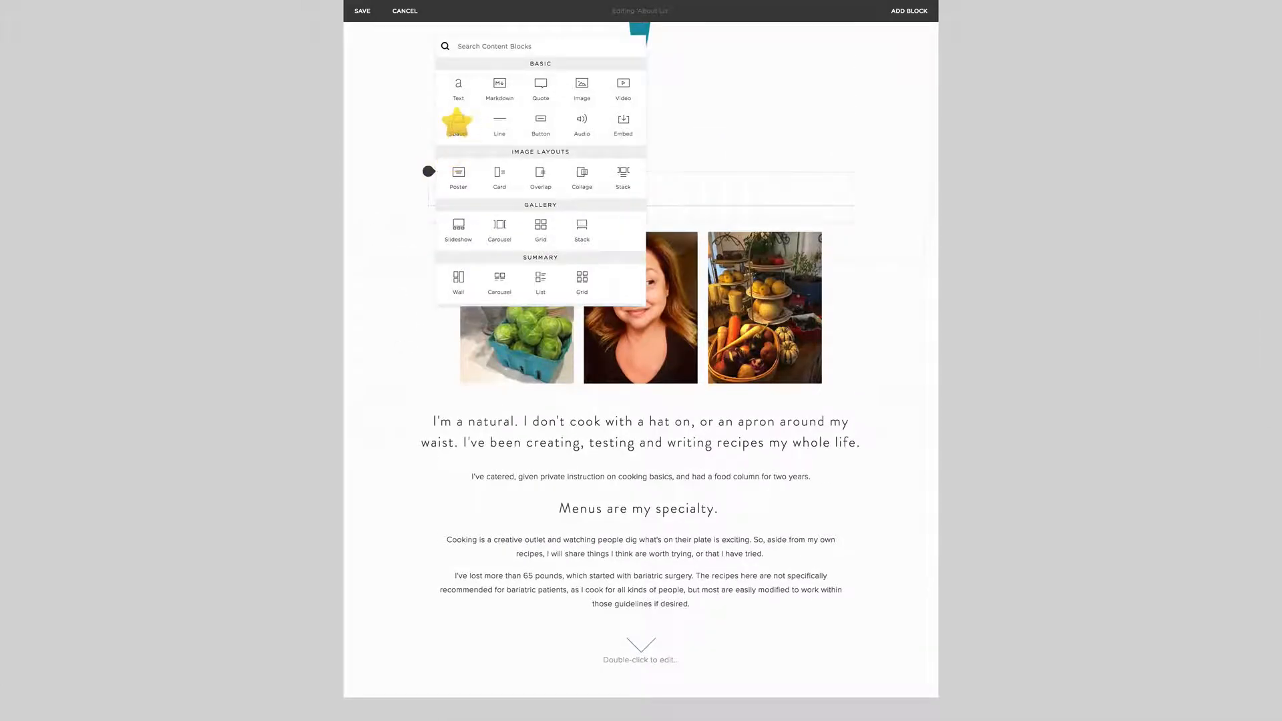
# Add a second Image block with the flower icon below the first and save the page.
pyautogui.click(458, 123)
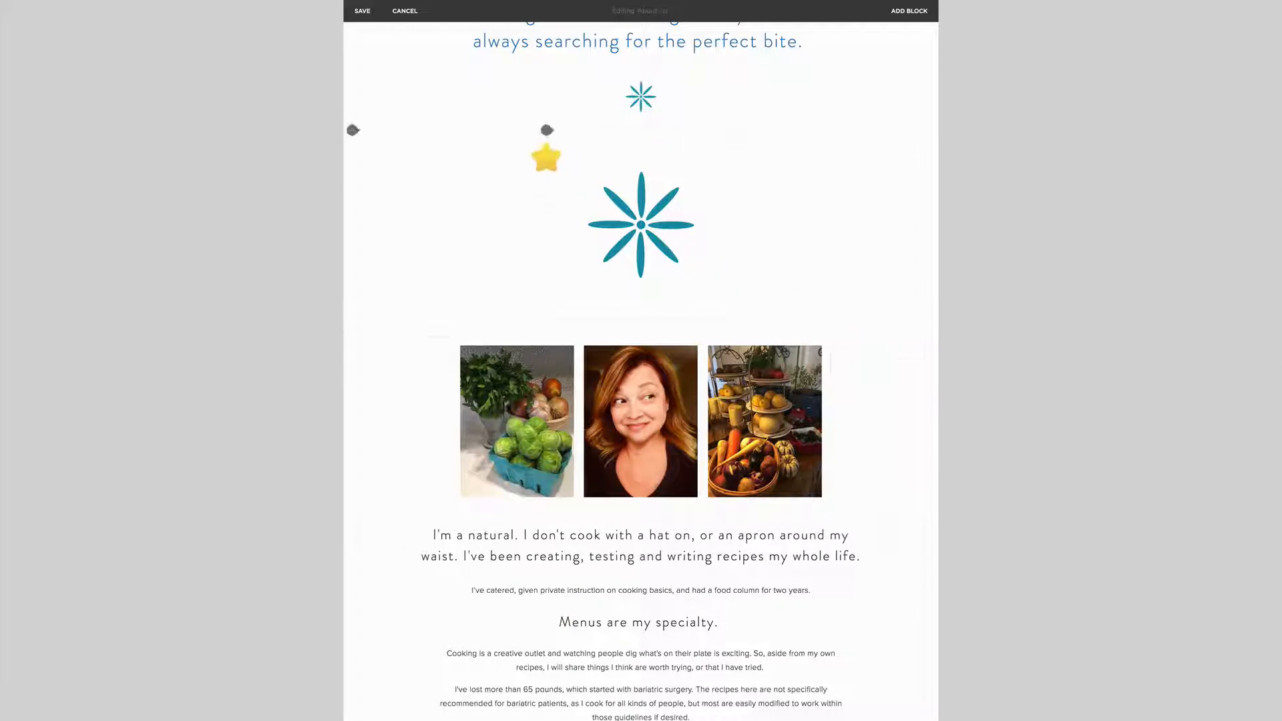
pyautogui.scroll(-3)
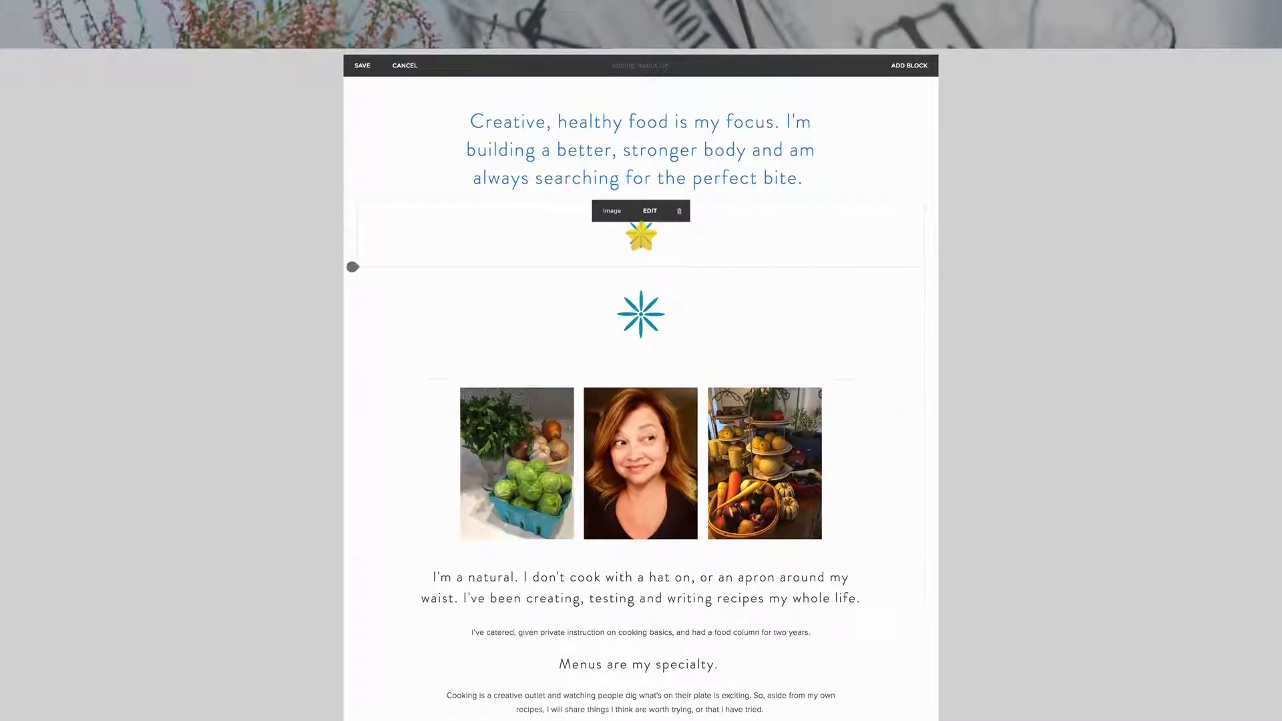
pyautogui.click(679, 210)
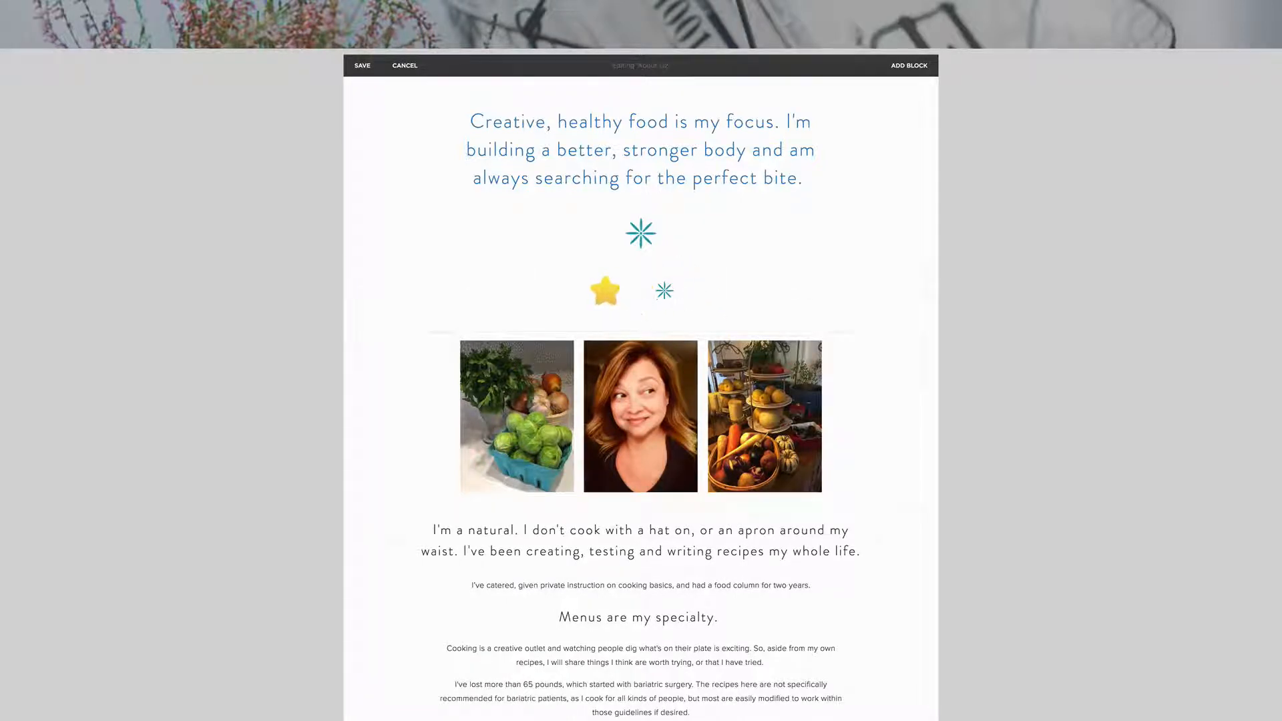
pyautogui.click(640, 290)
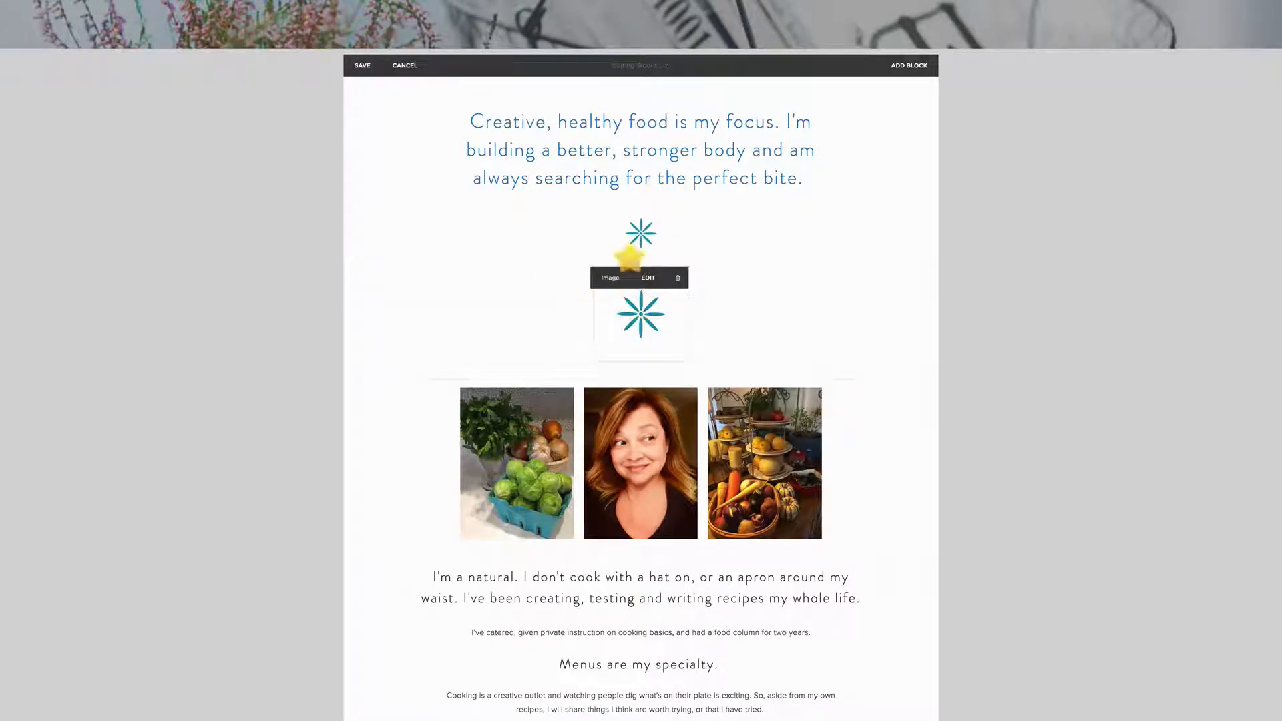
pyautogui.scroll(-3)
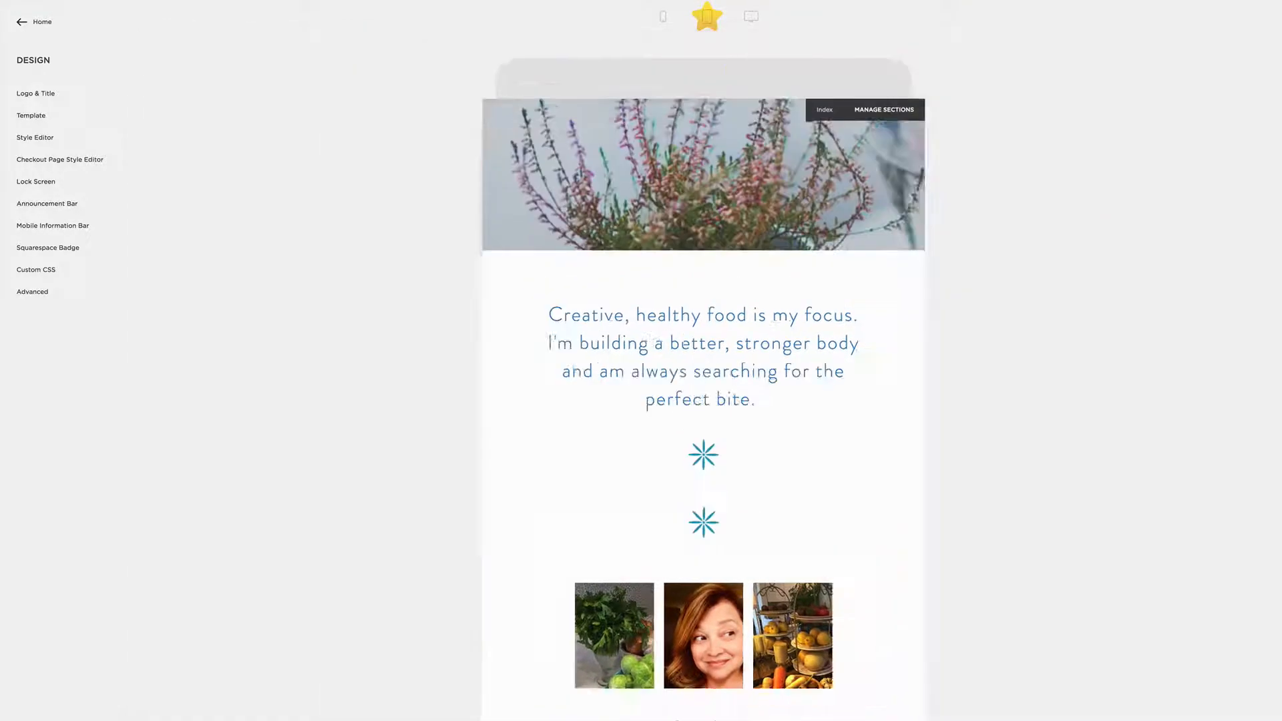
# Preview the About page at tablet and phone widths, then return to desktop width.
pyautogui.click(705, 16)
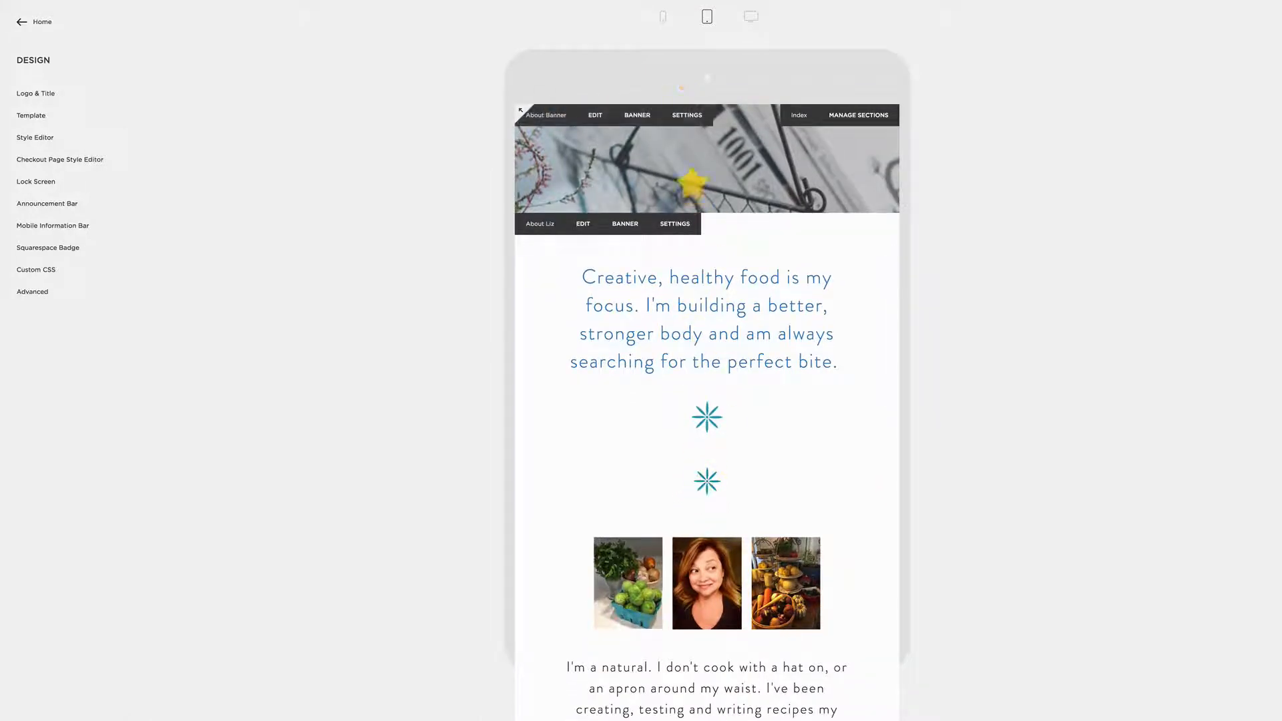
pyautogui.click(663, 16)
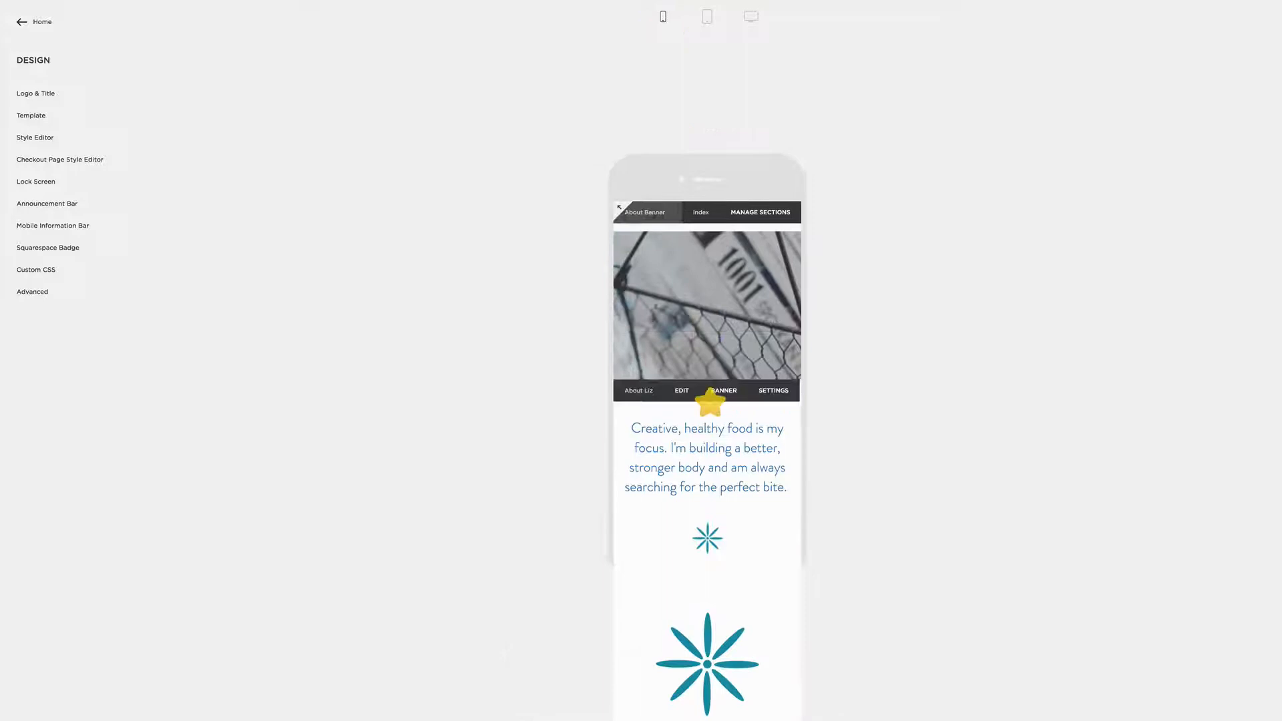
pyautogui.scroll(-3)
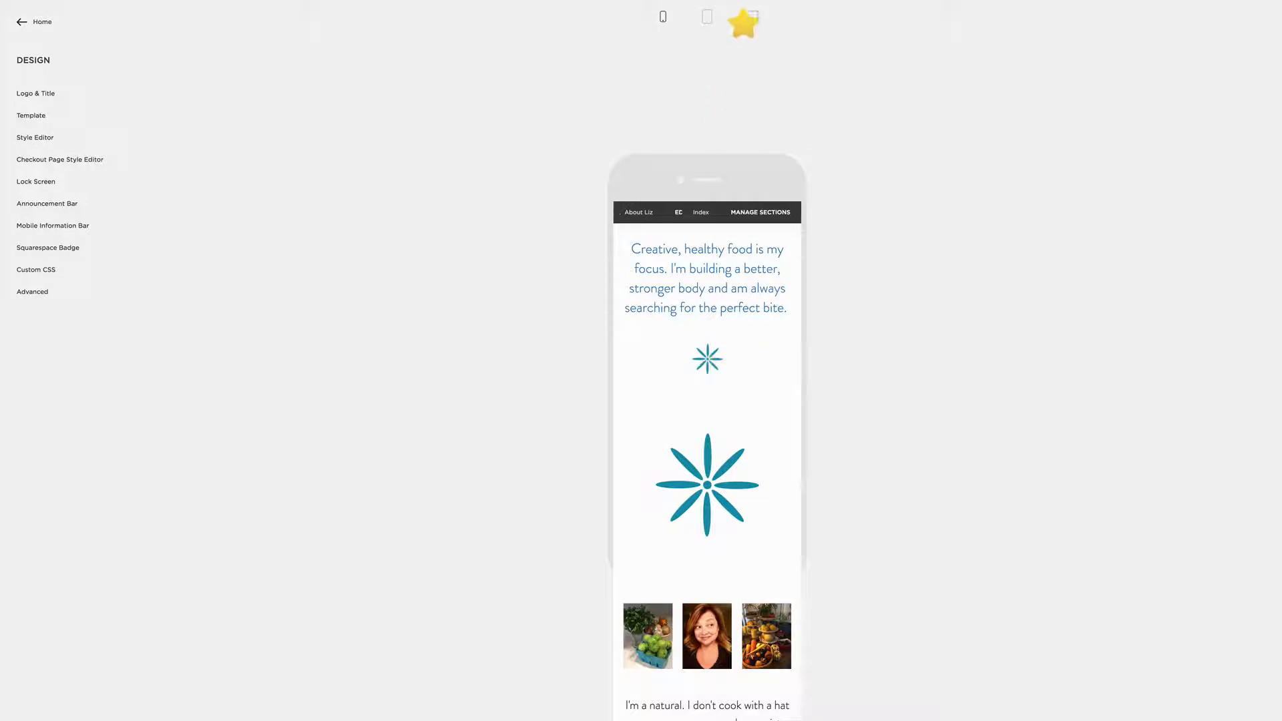
pyautogui.click(705, 16)
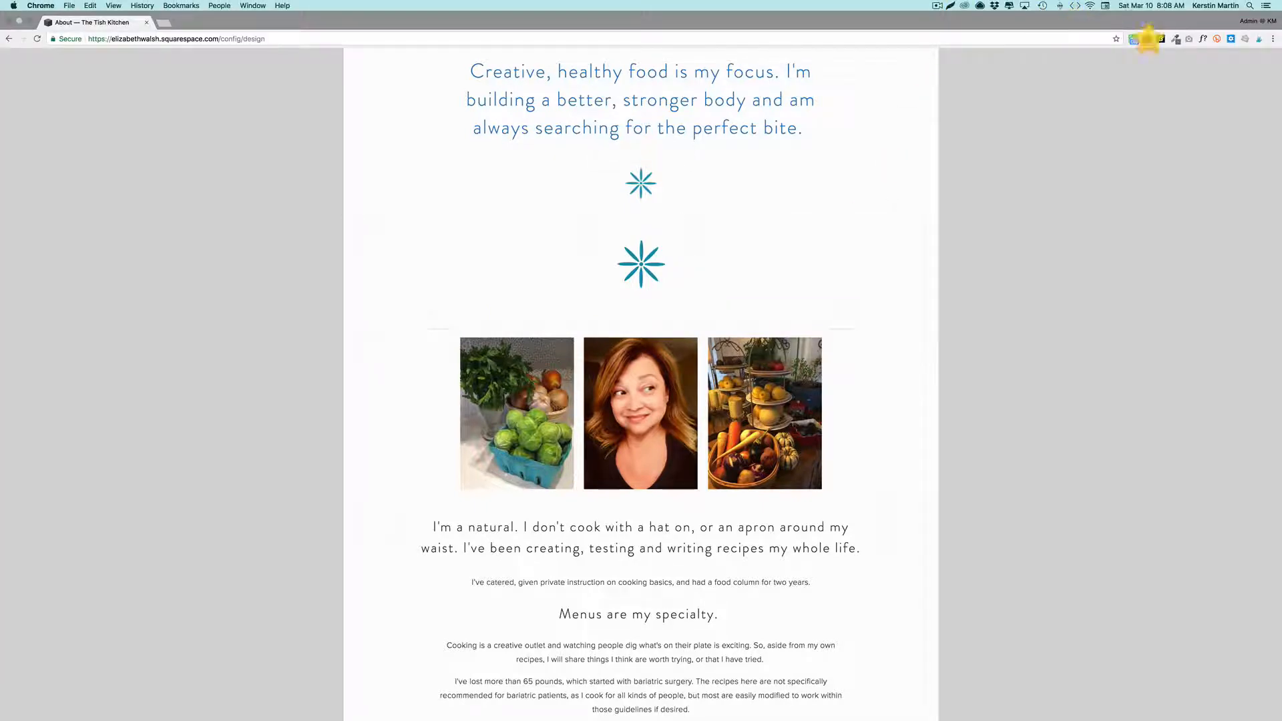
# Add a Markdown block below the icons containing <div class="logo-mark"></div> and save the page.
pyautogui.click(1147, 38)
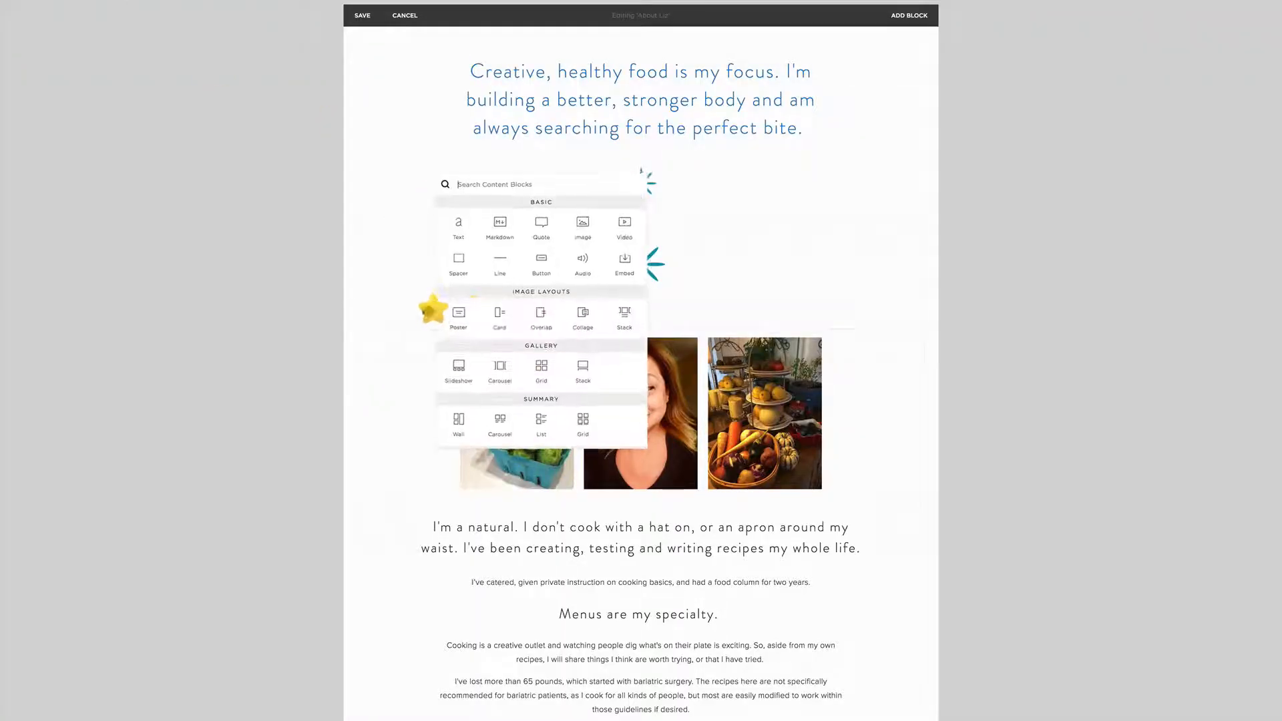
pyautogui.click(500, 227)
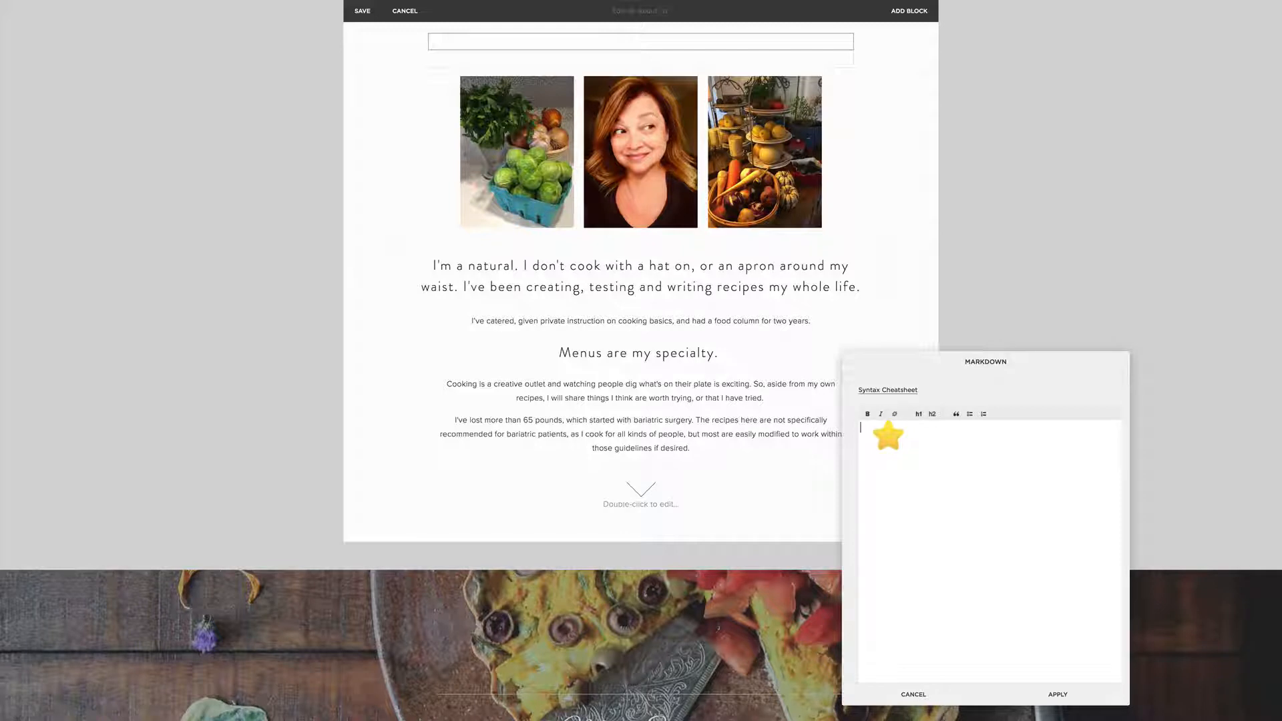
pyautogui.write('<div class="logo-mark"></div>')
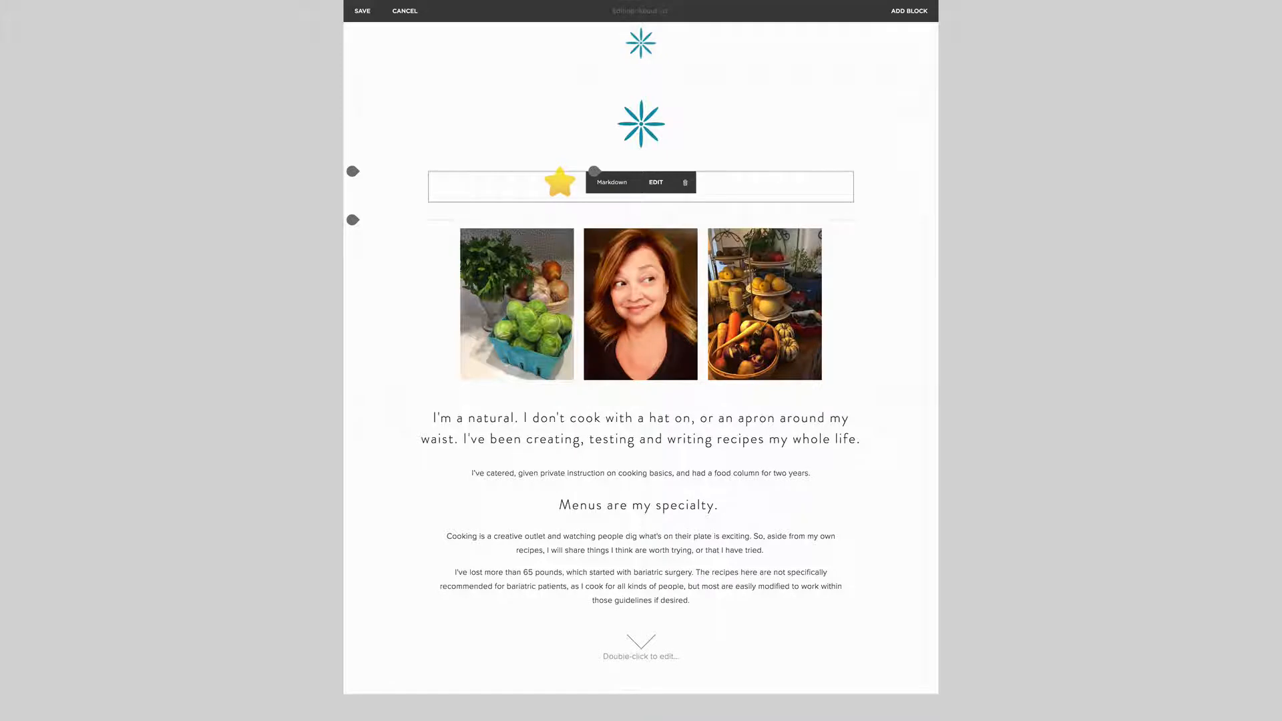
pyautogui.click(362, 11)
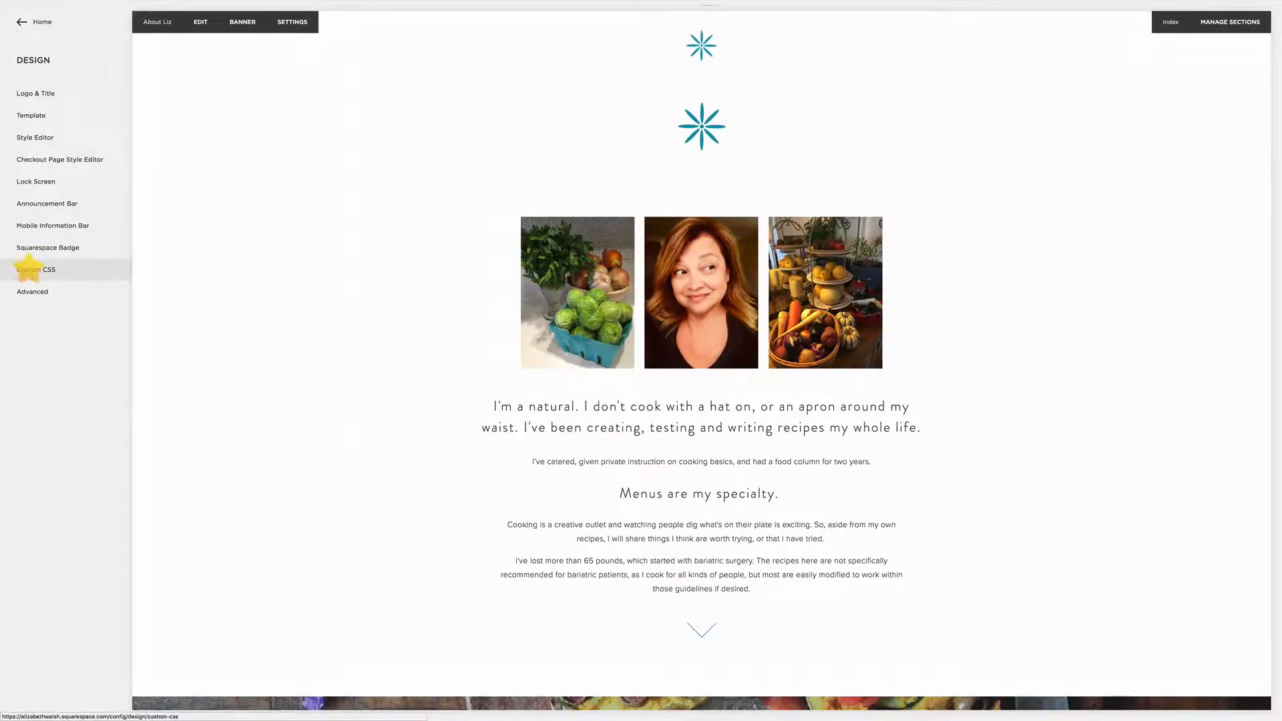
# Paste the Logo Mark CSS snippet into Custom CSS and start uploading an image for it.
pyautogui.click(35, 268)
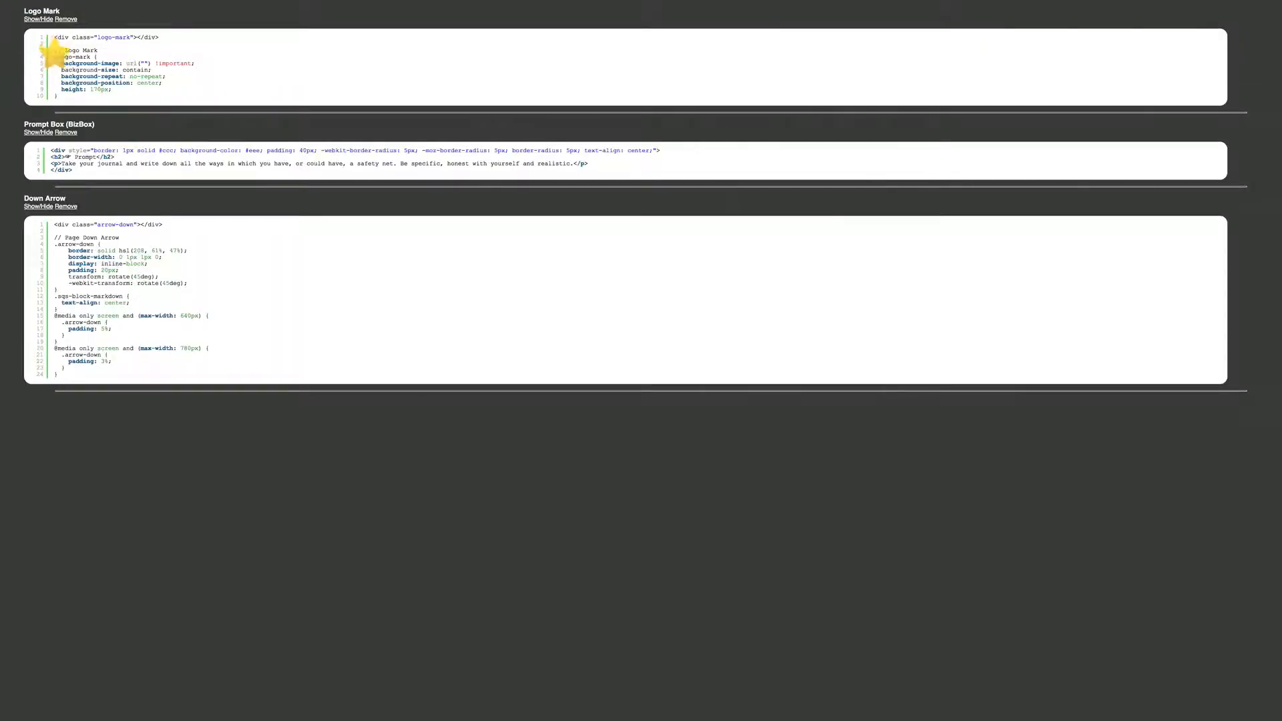
pyautogui.moveTo(57, 49); pyautogui.dragTo(115, 90)
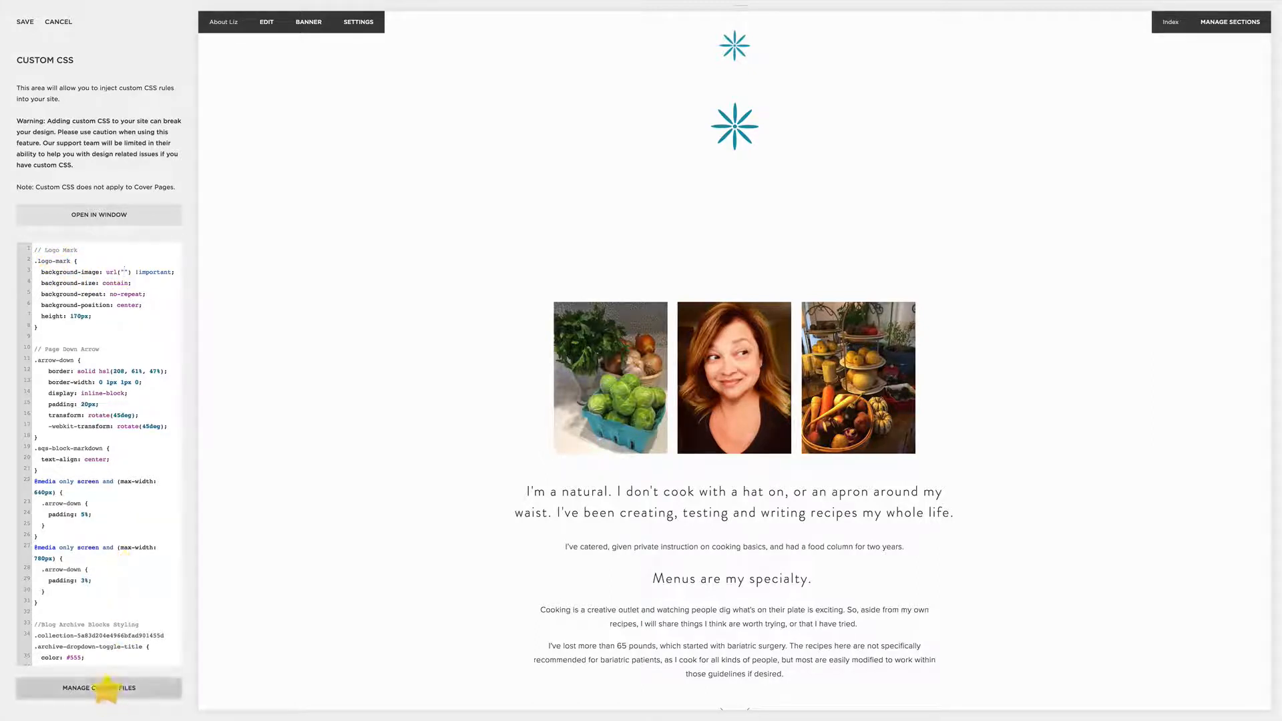
pyautogui.click(98, 688)
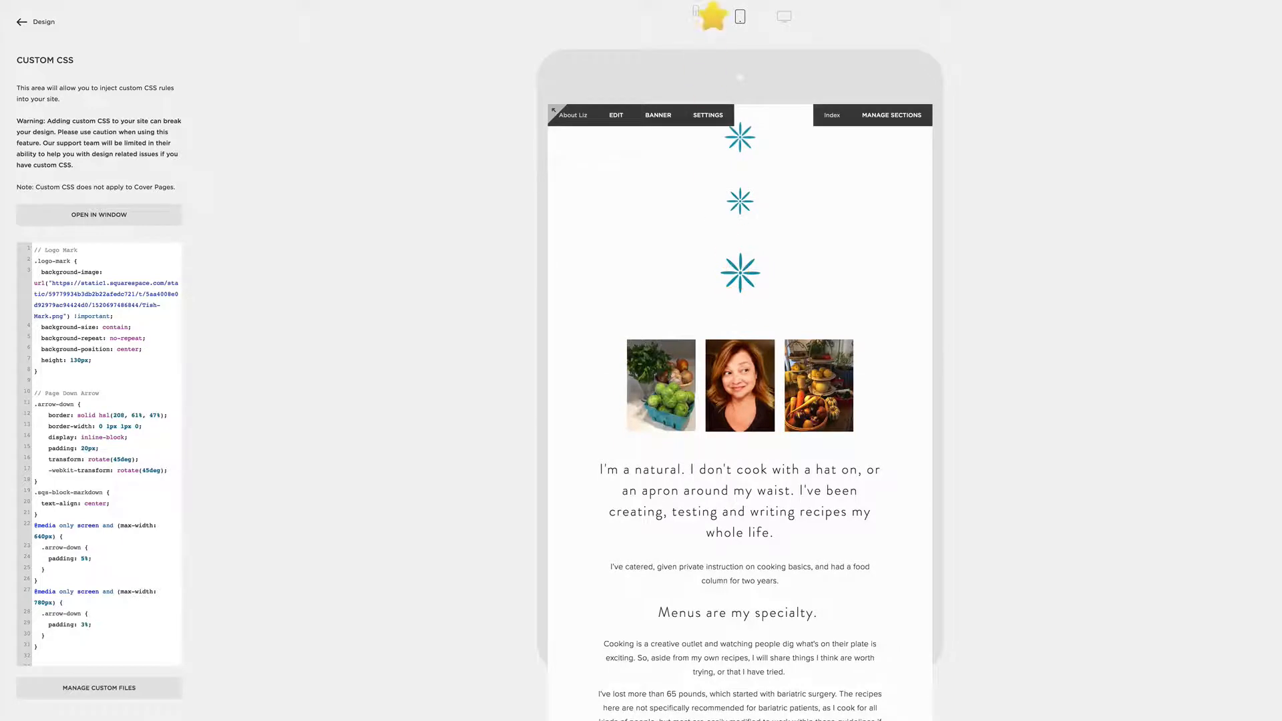
# Preview the About page at phone width to check the third flower icon.
pyautogui.click(695, 16)
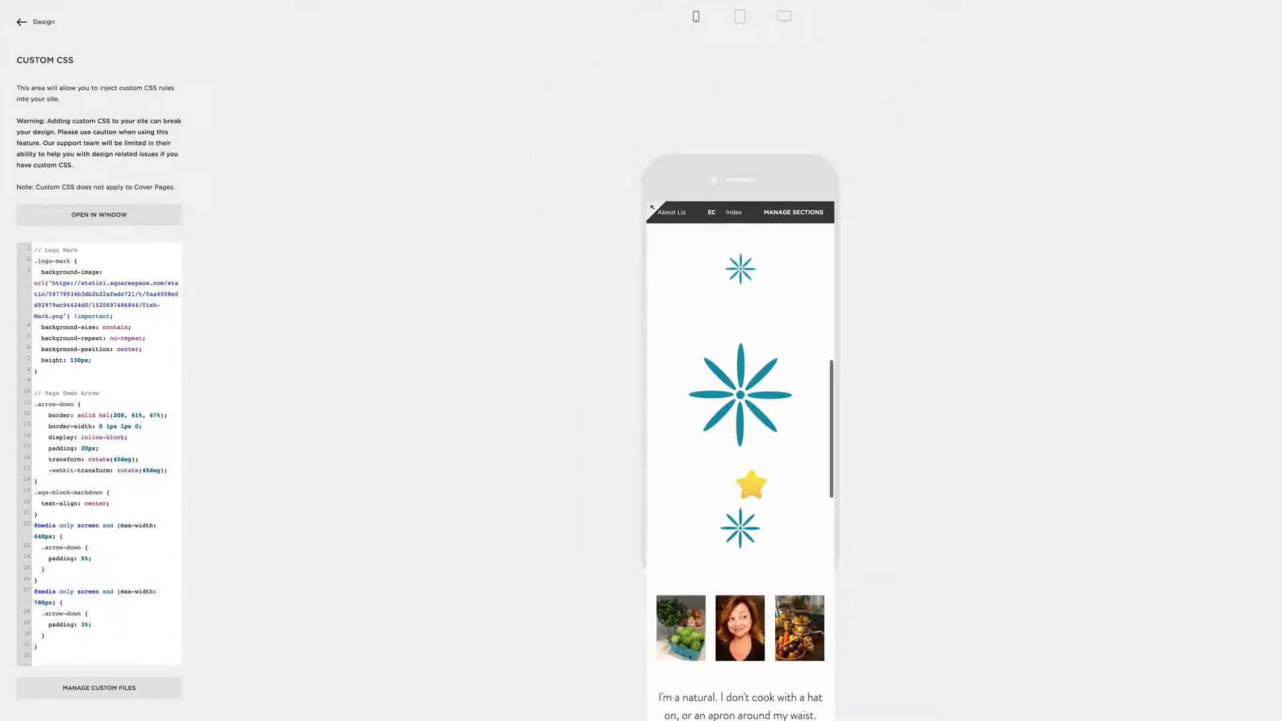
# Add a 640px max-width media query giving .logo-mark an 80px height and save the CSS.
pyautogui.scroll(-3)
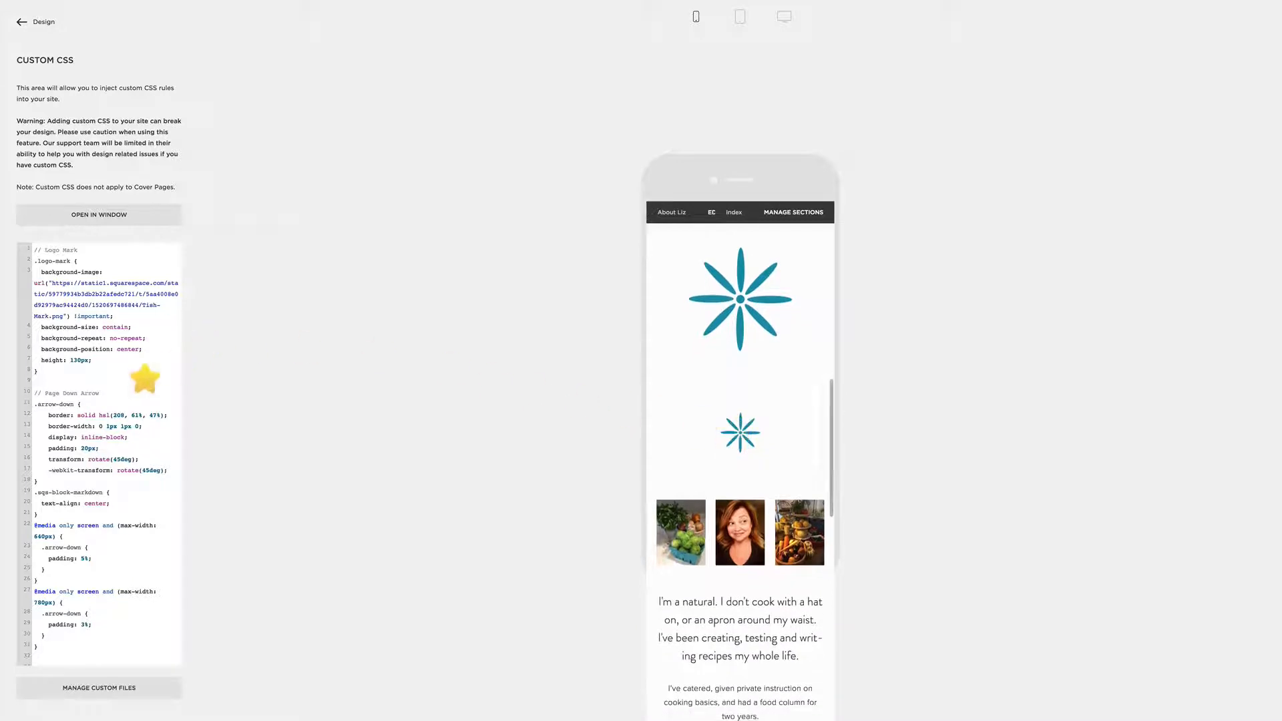
pyautogui.moveTo(32, 262)
pyautogui.write('@media only screen and (max-width: 640px) {')
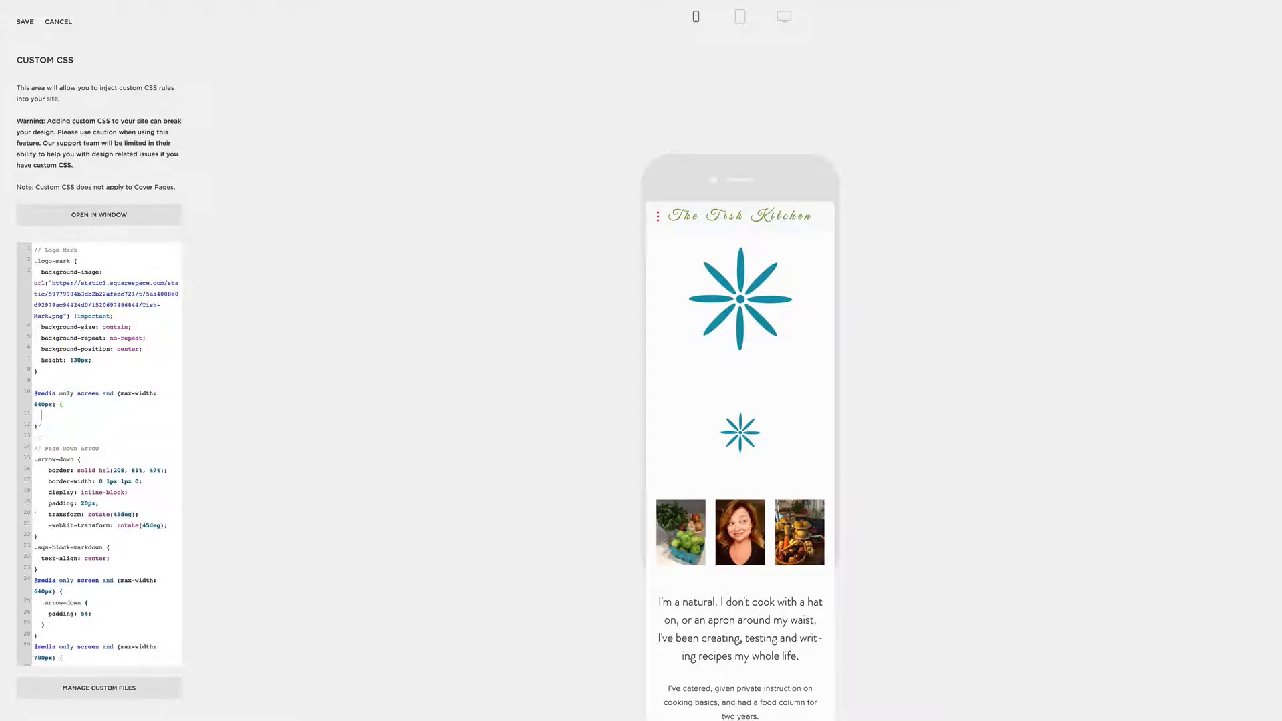
pyautogui.write('.logo-mark {')
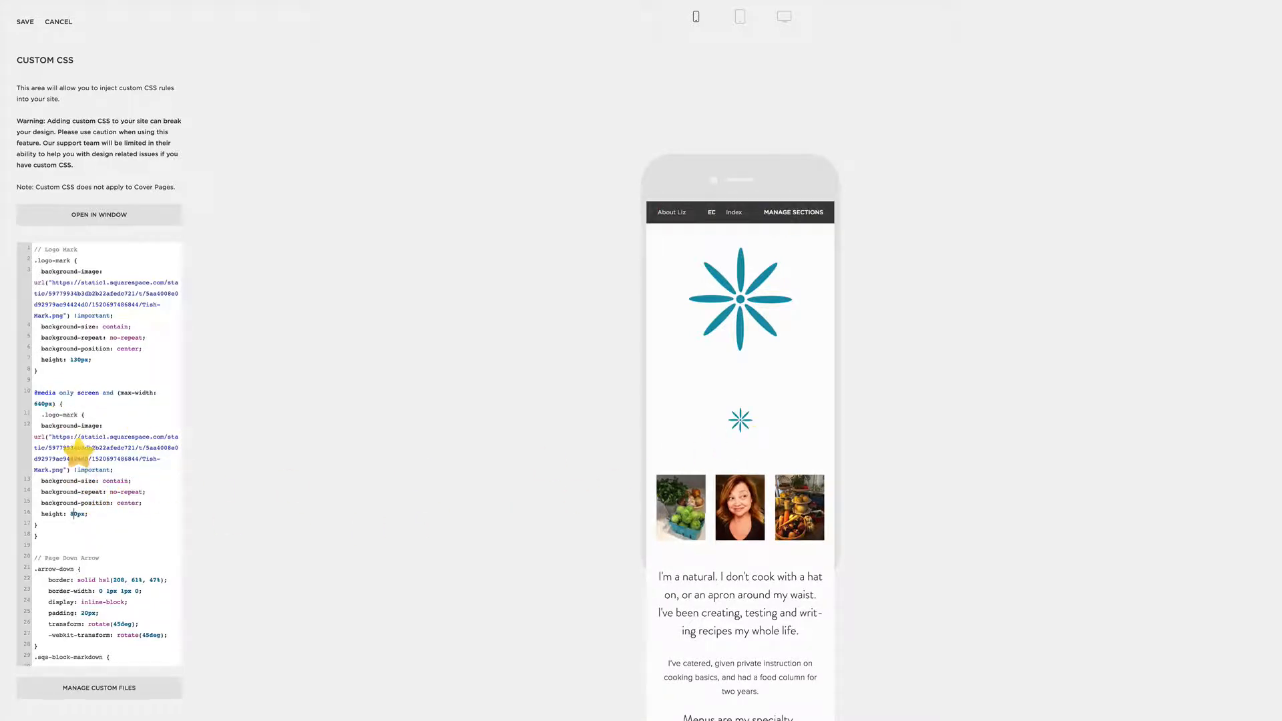
pyautogui.click(24, 22)
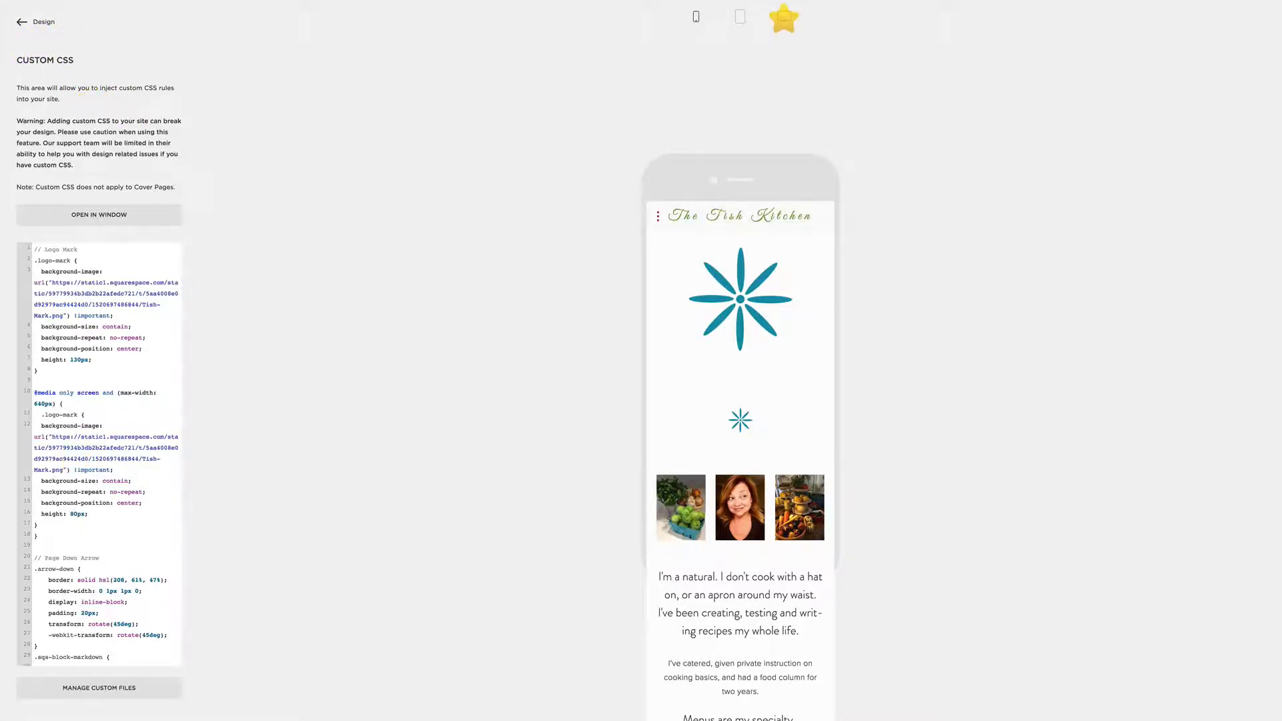
# Switch to desktop preview and scroll through the page to check the flowers and arrow.
pyautogui.click(739, 16)
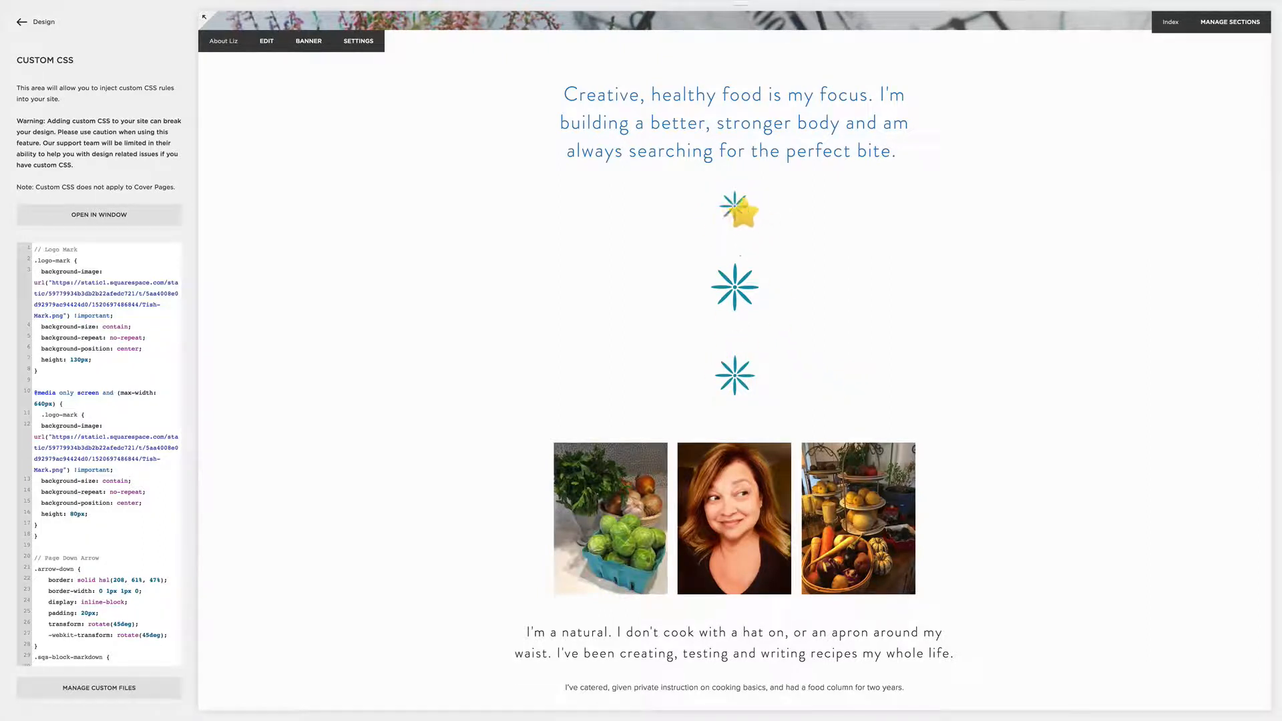
pyautogui.scroll(-3)
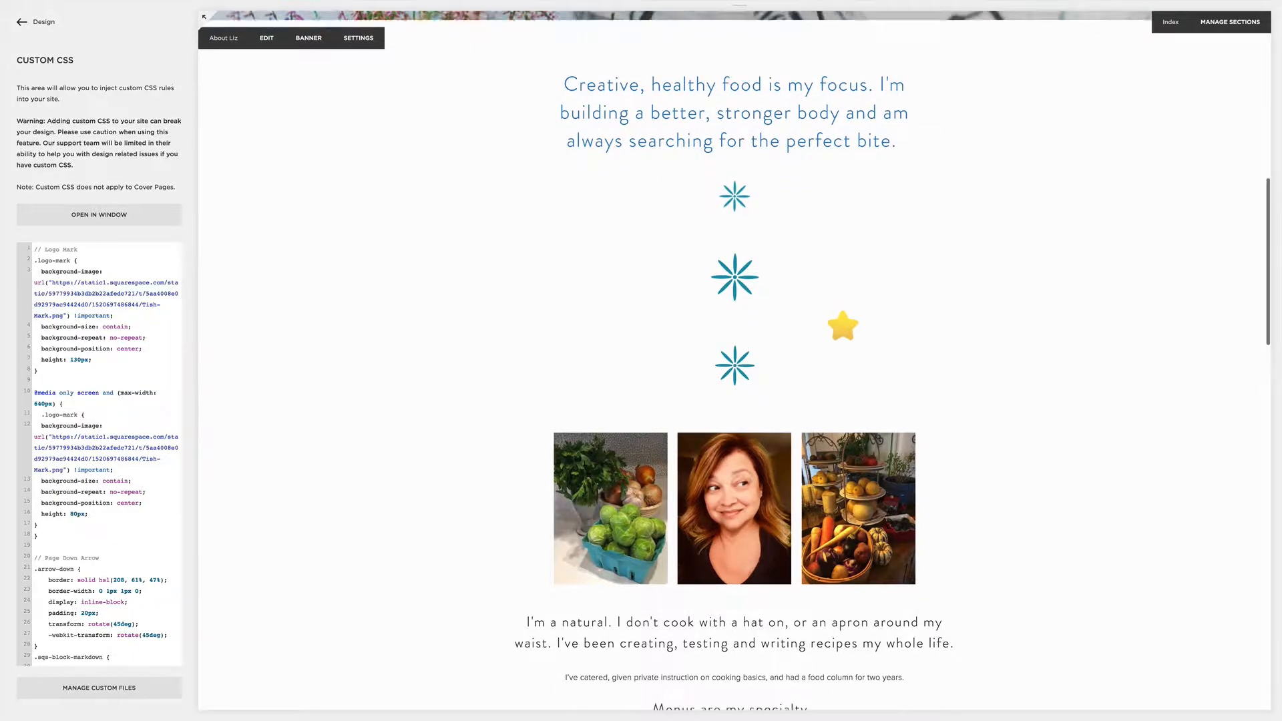
pyautogui.scroll(-3)
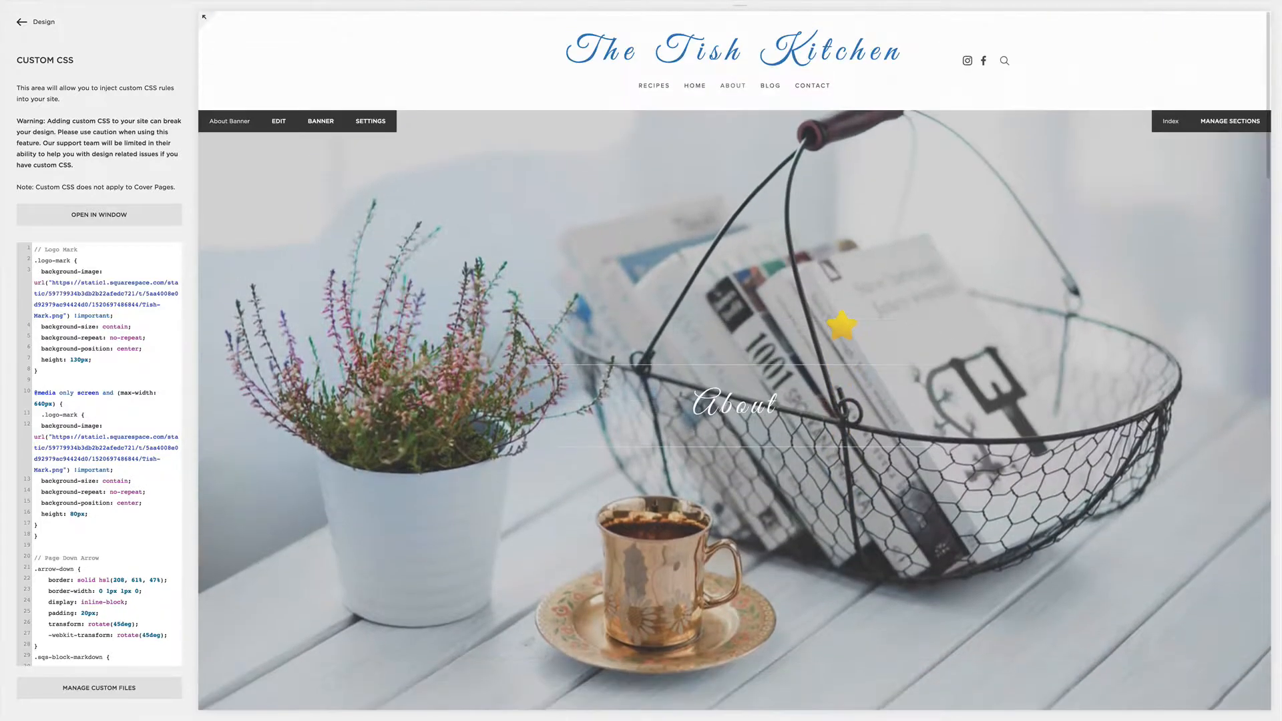
pyautogui.scroll(-3)
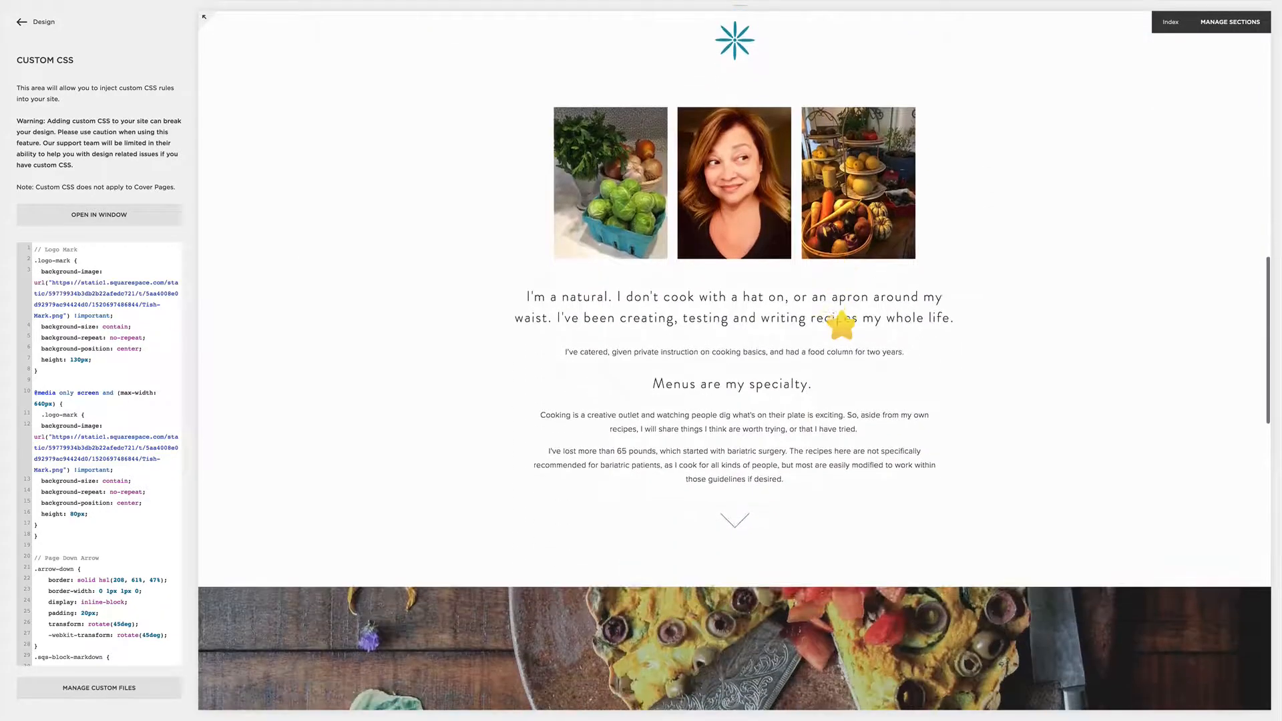
pyautogui.scroll(3)
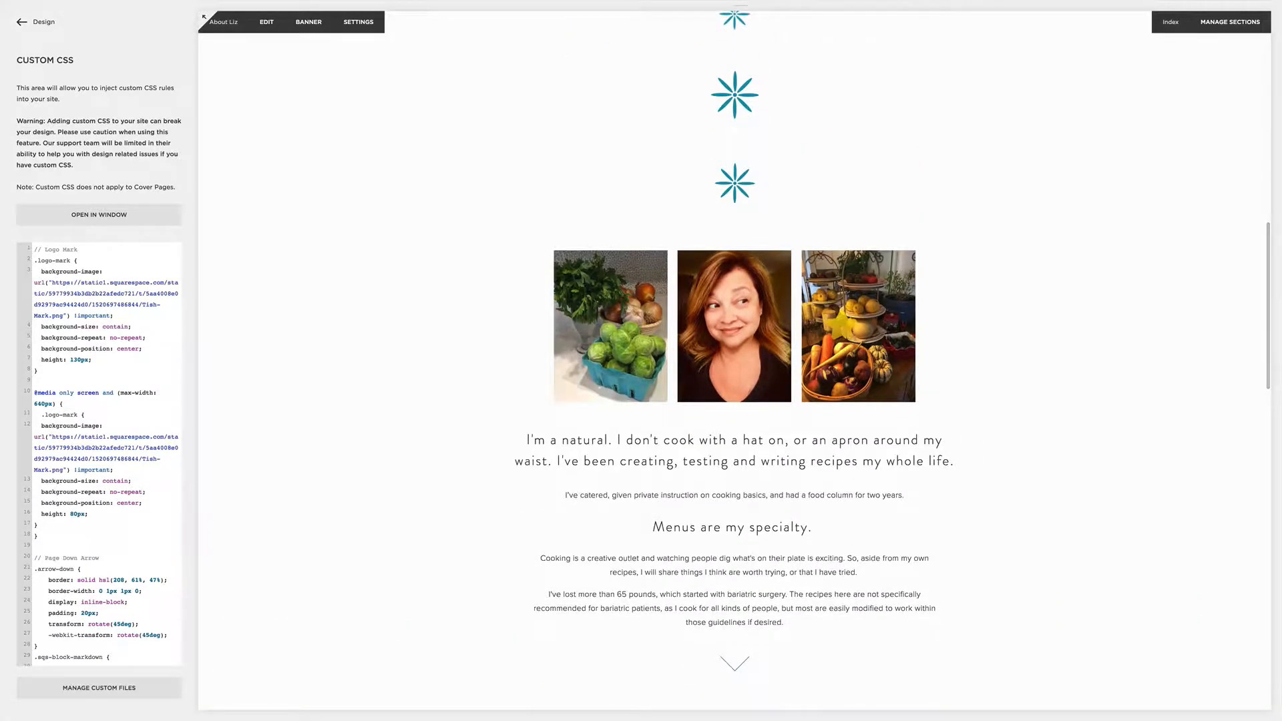
pyautogui.scroll(-3)
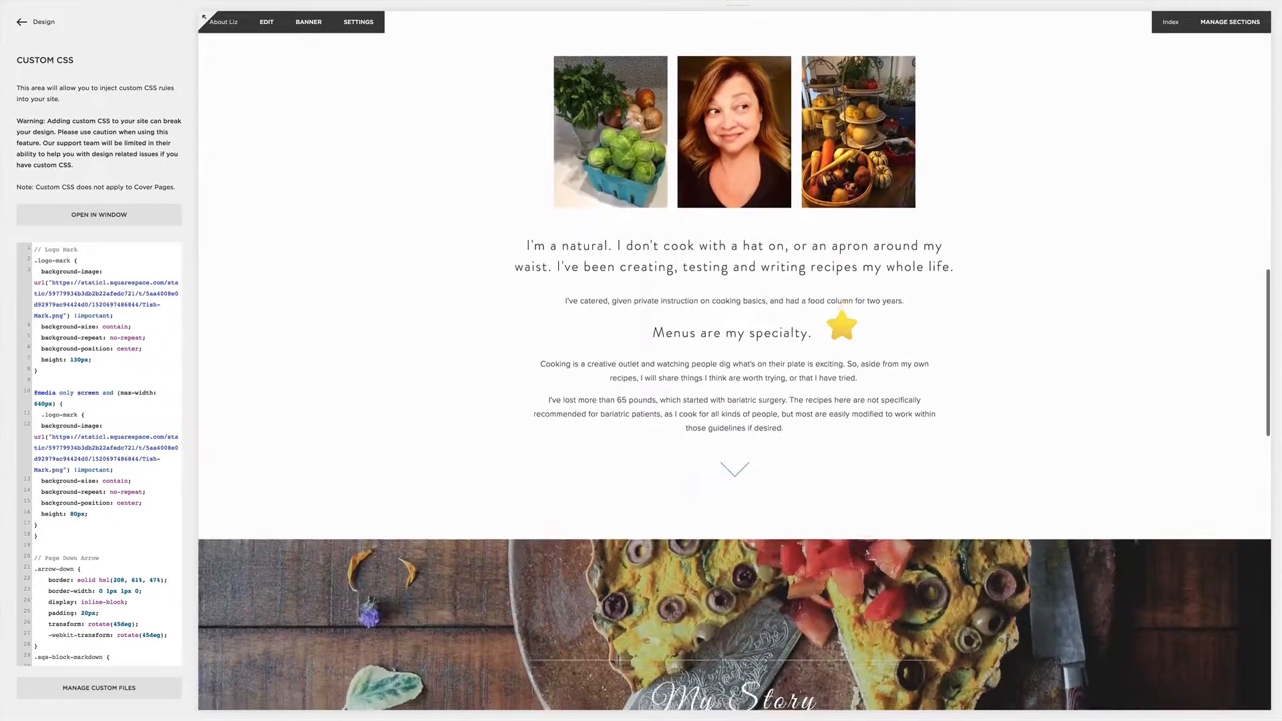
pyautogui.scroll(-3)
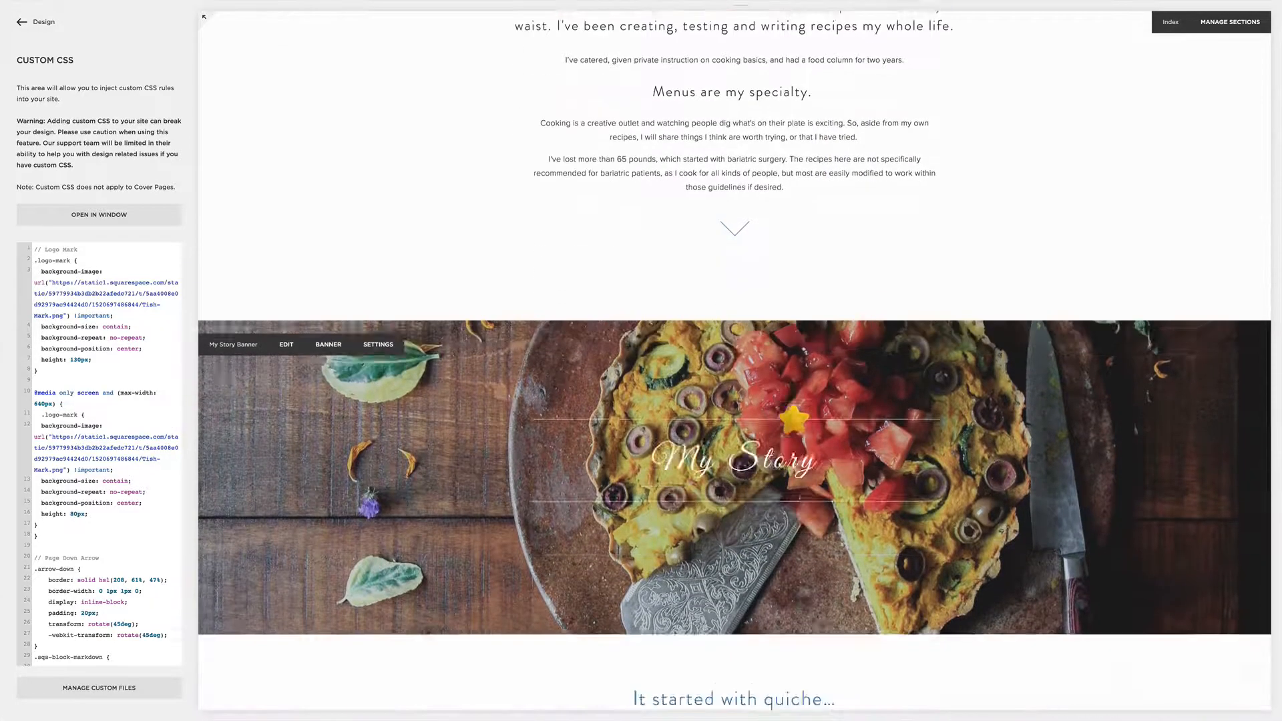
pyautogui.scroll(-3)
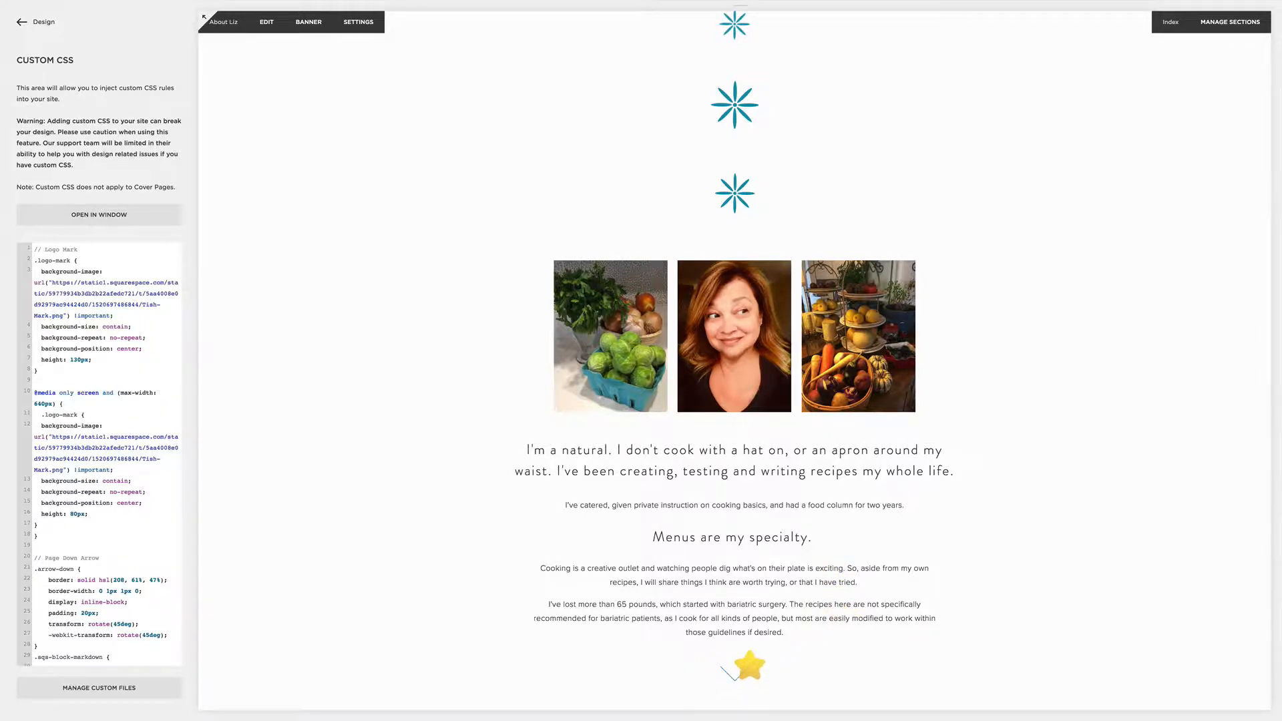
pyautogui.scroll(-3)
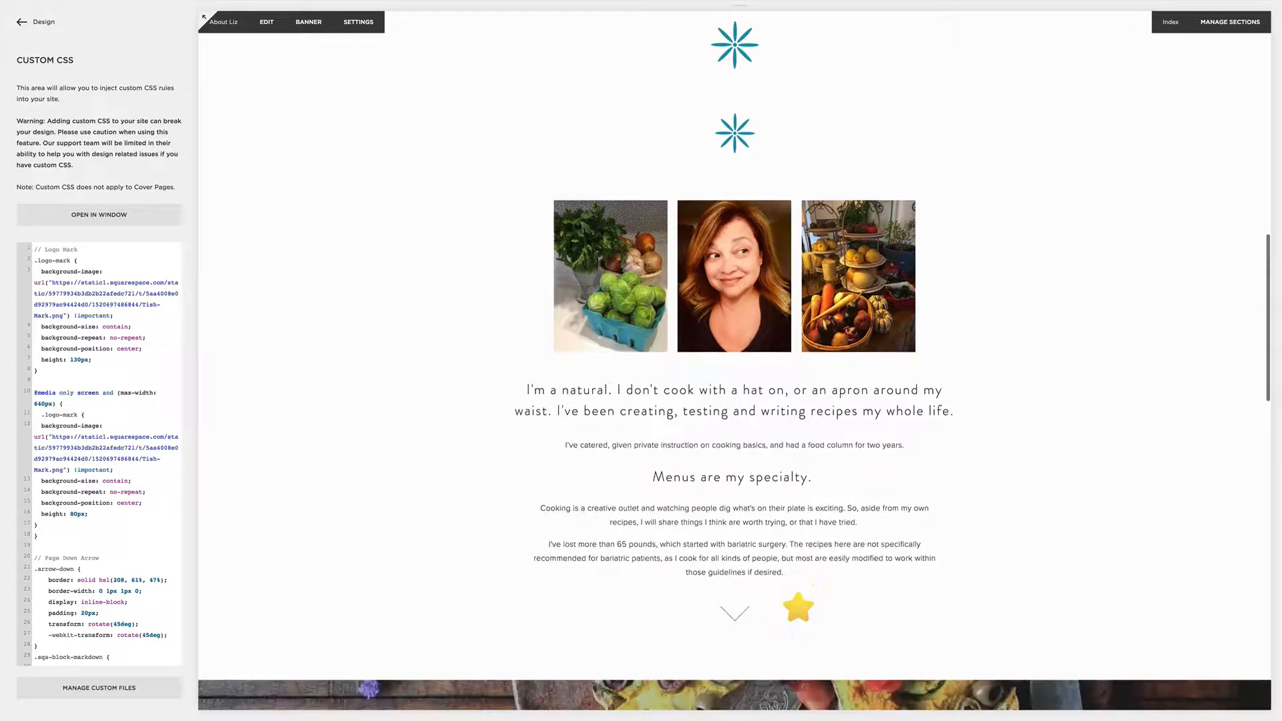
pyautogui.scroll(-3)
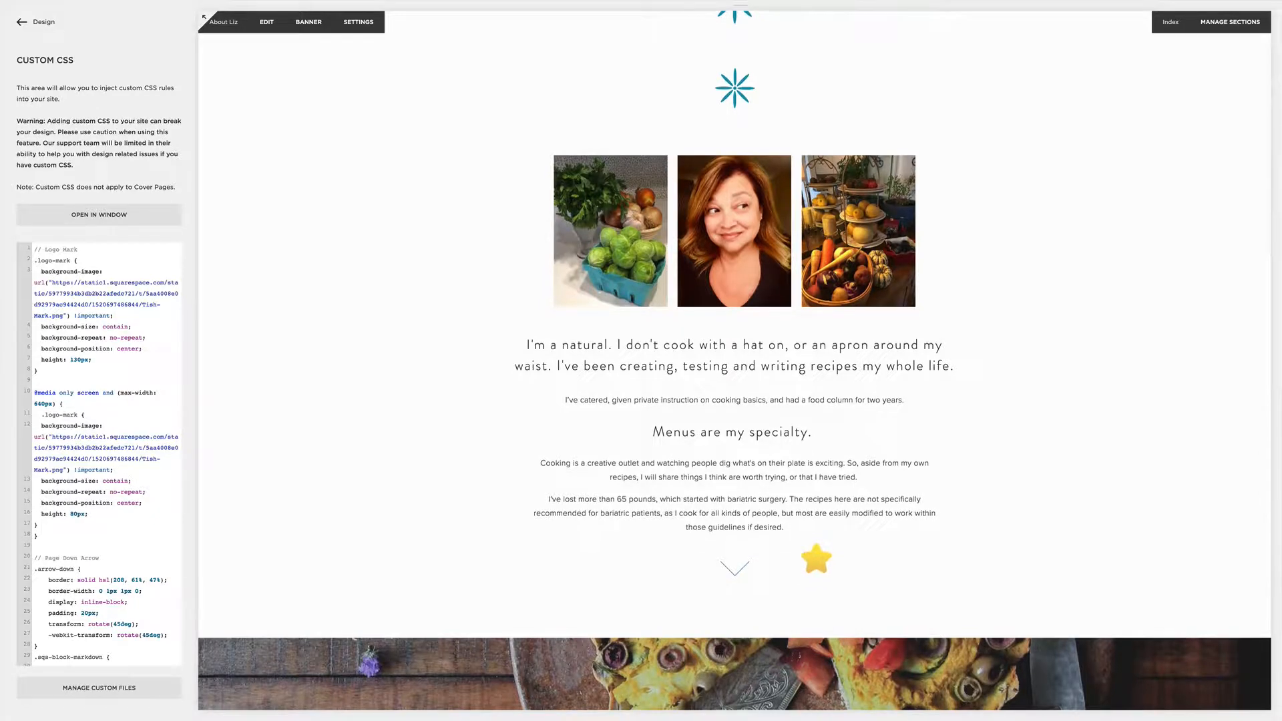
pyautogui.scroll(-3)
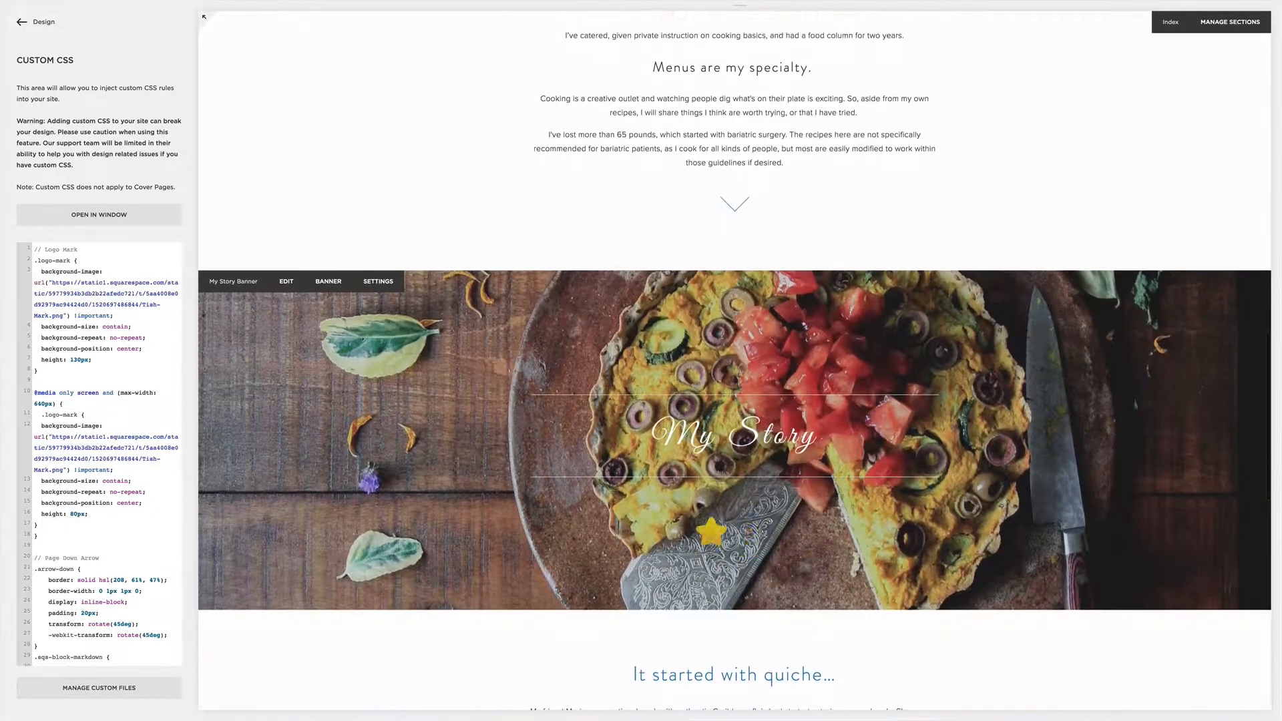
# Edit the .arrow-down media query padding and preview it at phone width.
pyautogui.scroll(3)
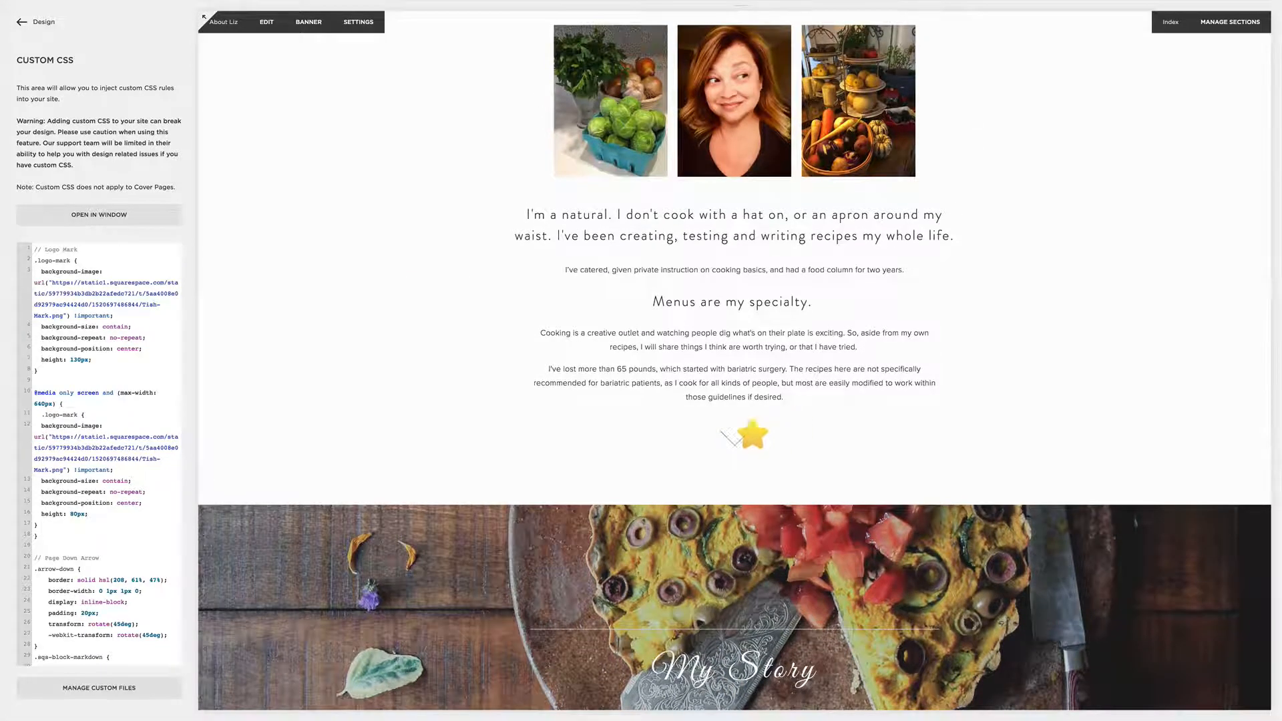
pyautogui.scroll(-3)
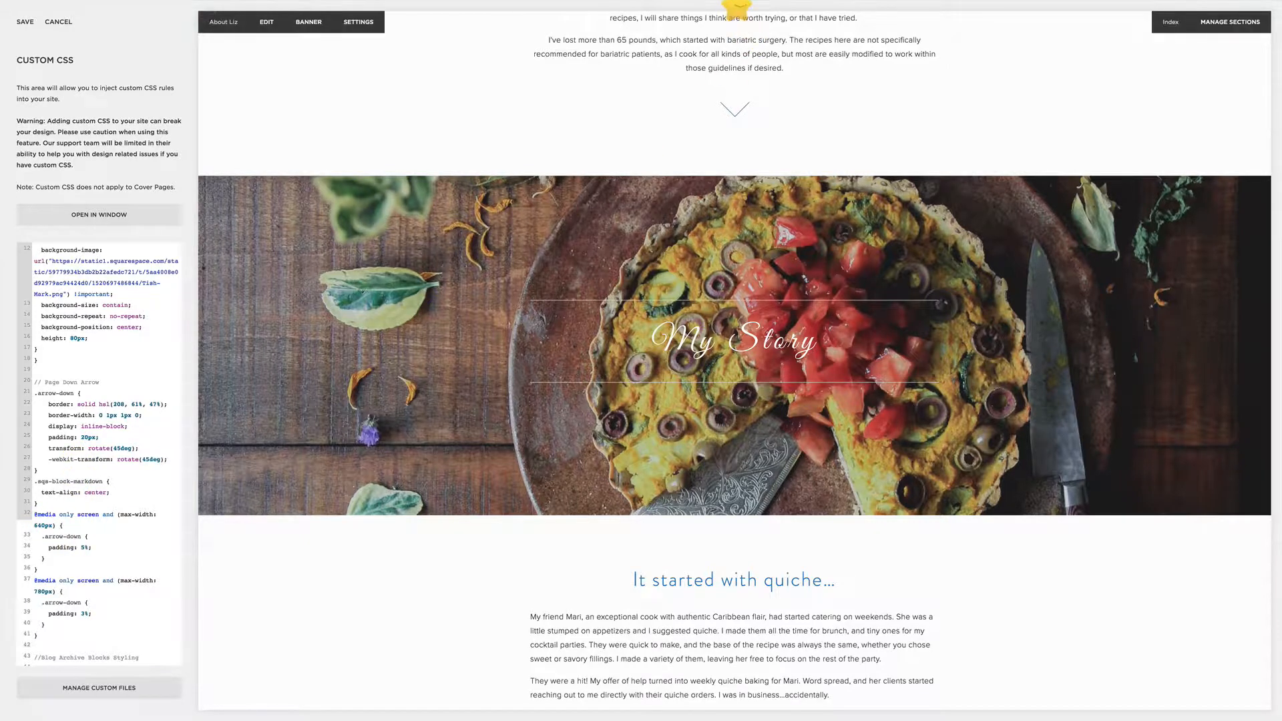
pyautogui.click(696, 16)
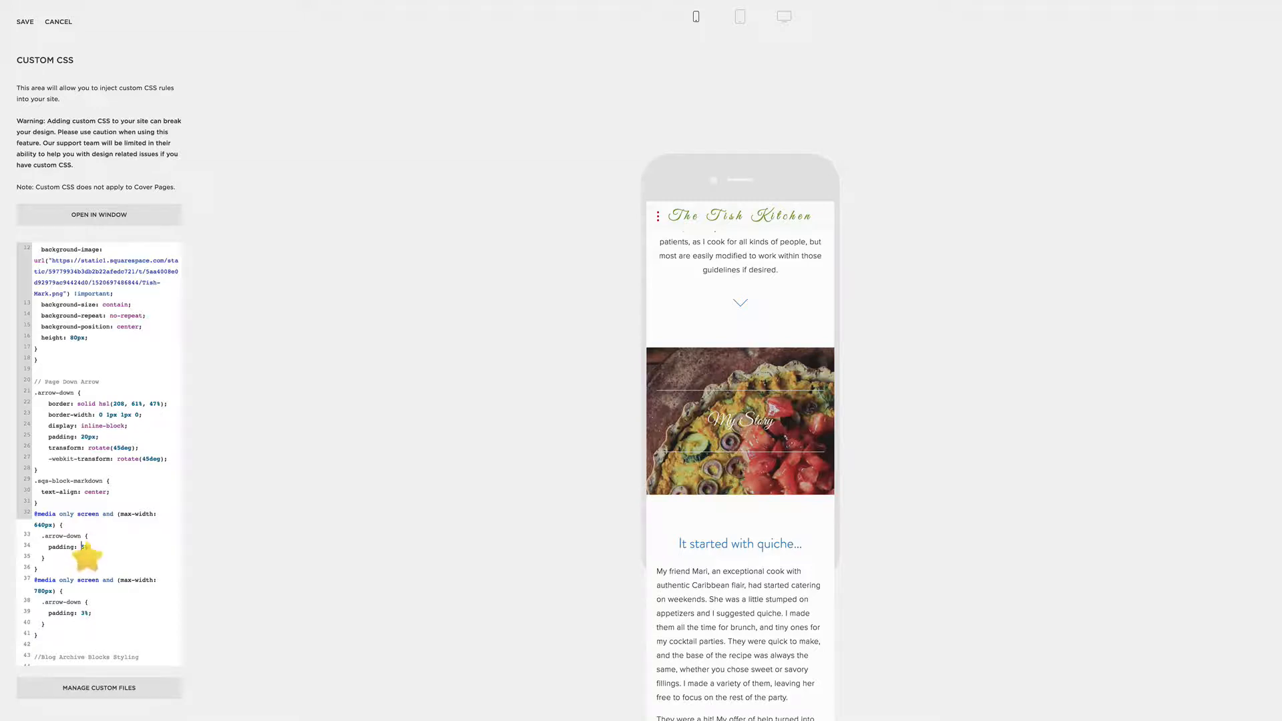
# Set down-arrow padding to 15% up to 640px and 3% up to 780px, then preview at desktop width.
pyautogui.scroll(-3)
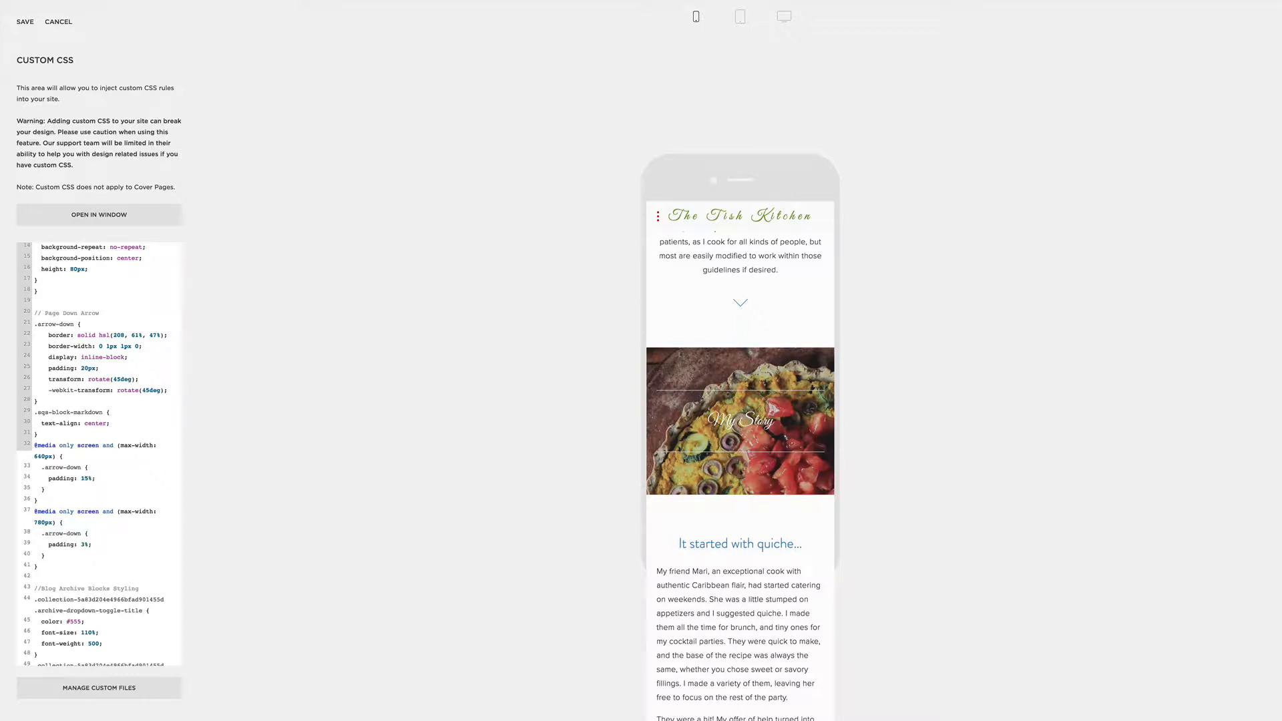
pyautogui.scroll(-3)
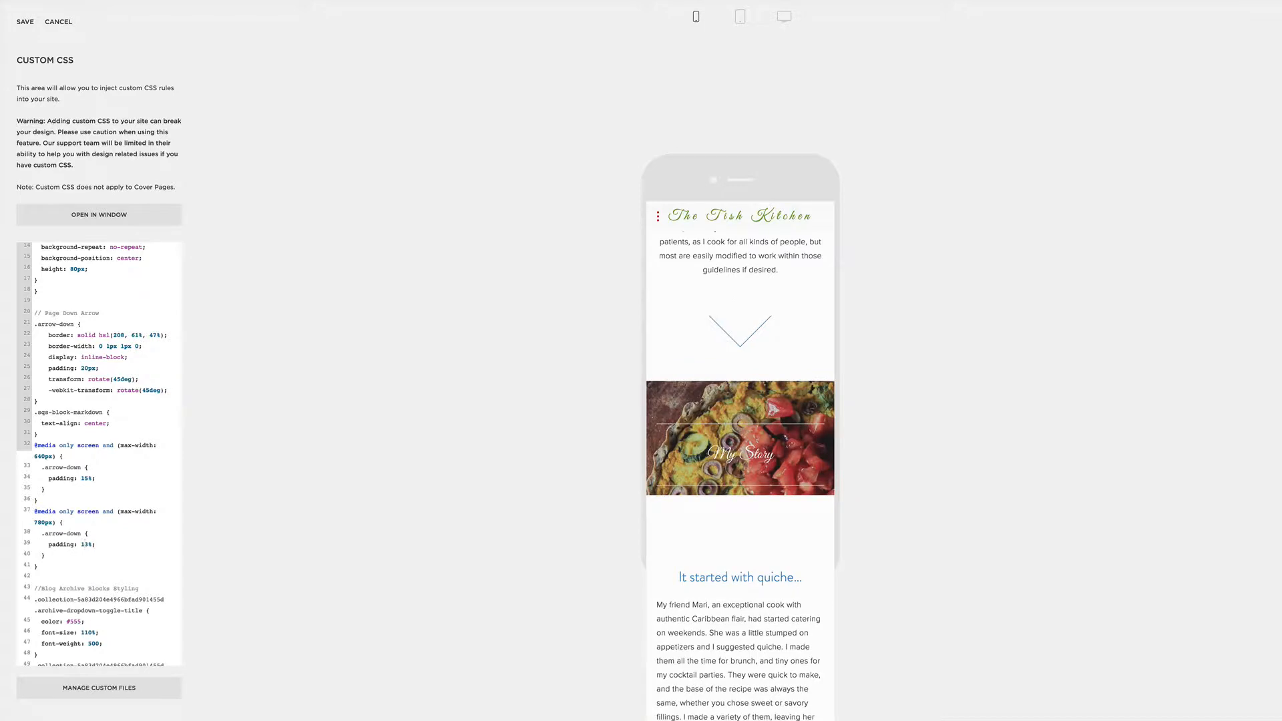
pyautogui.scroll(-3)
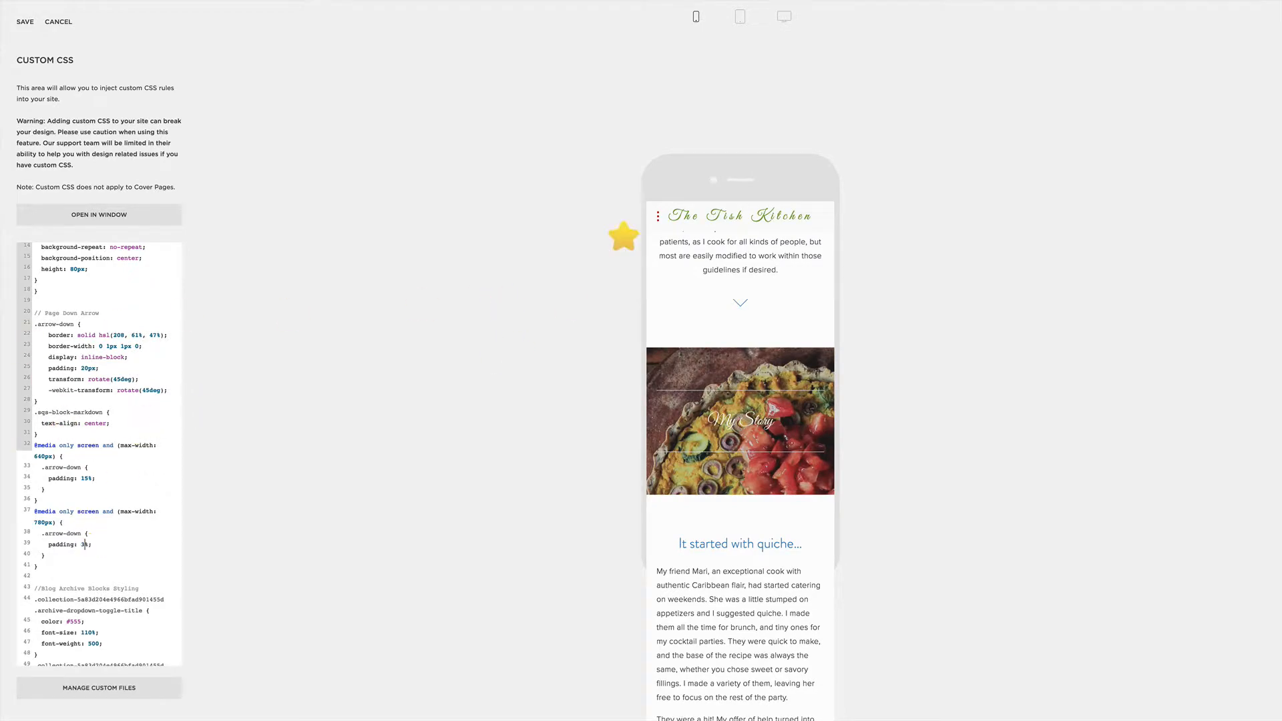
pyautogui.click(783, 16)
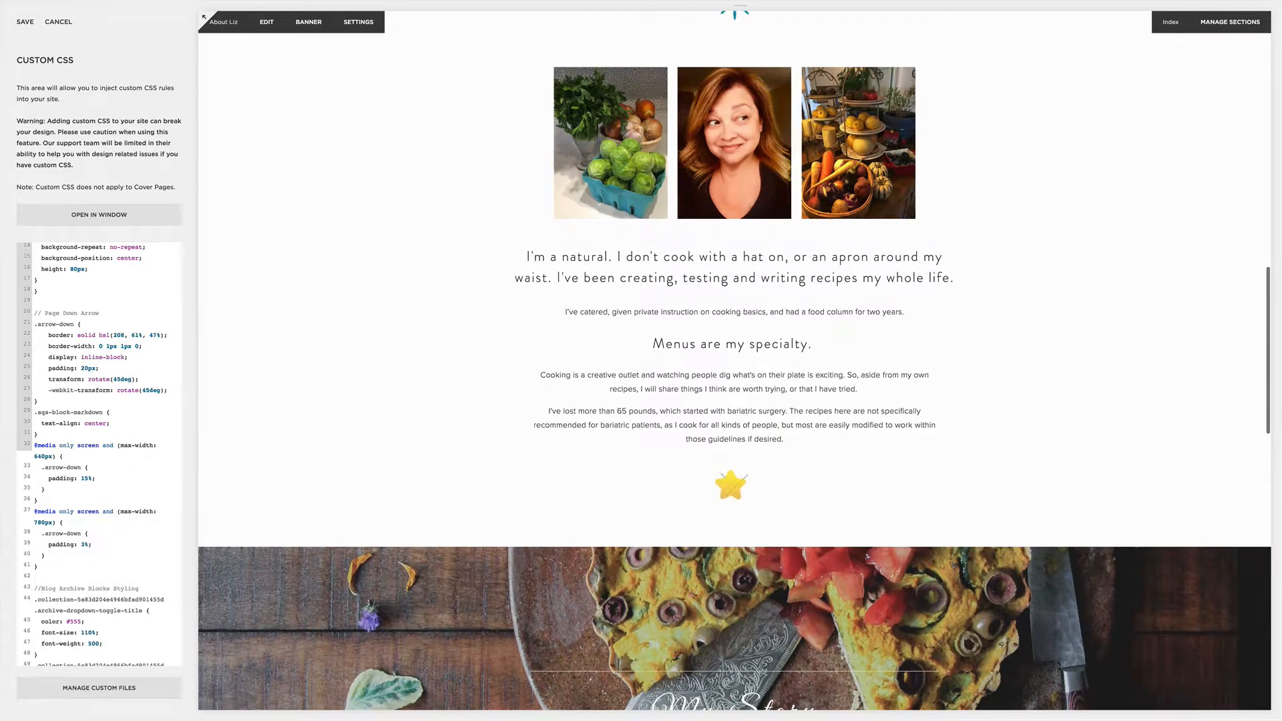
pyautogui.scroll(3)
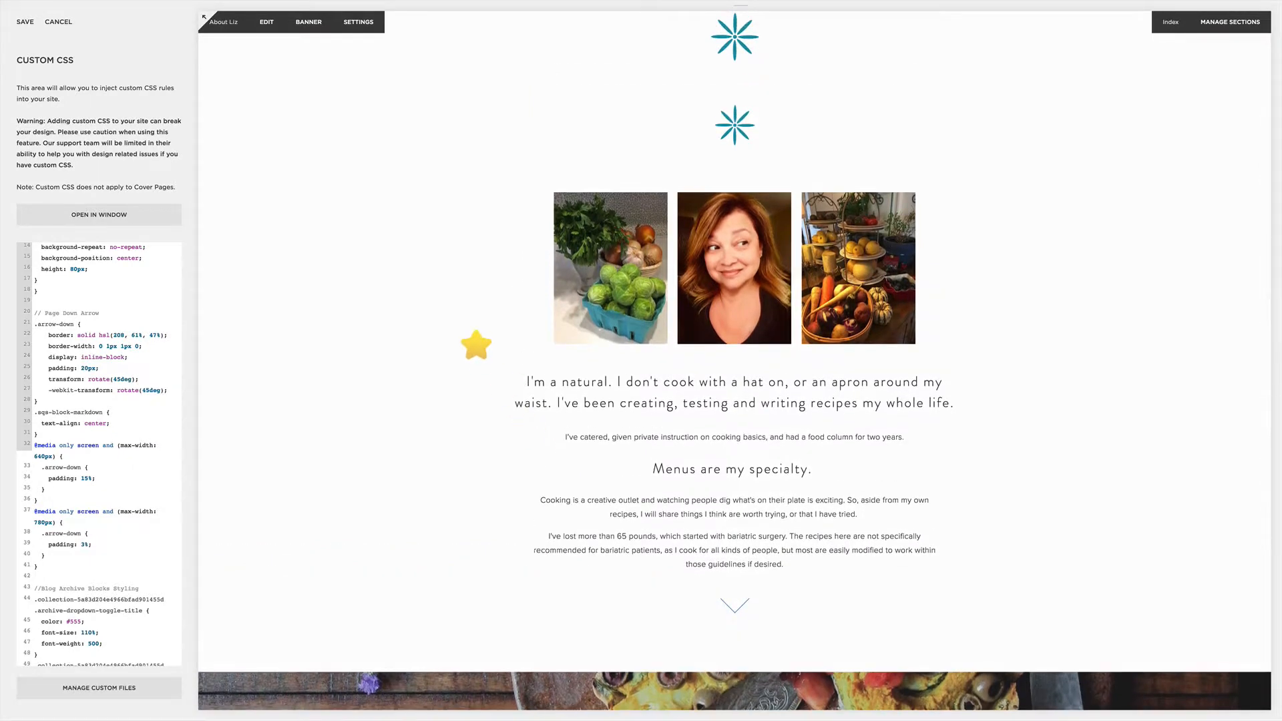